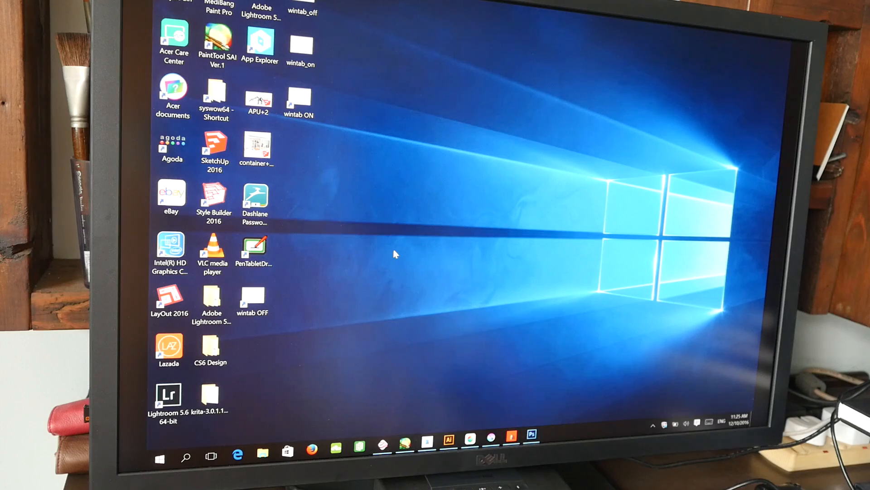
pyautogui.moveTo(574, 334)
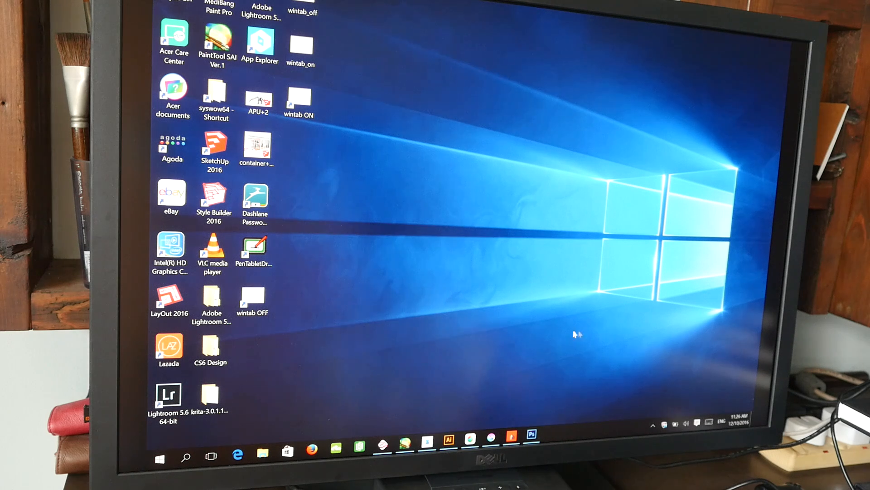
# Launch the PenTablet driver from the desktop and bring up its Advanced Setting window
pyautogui.click(653, 424)
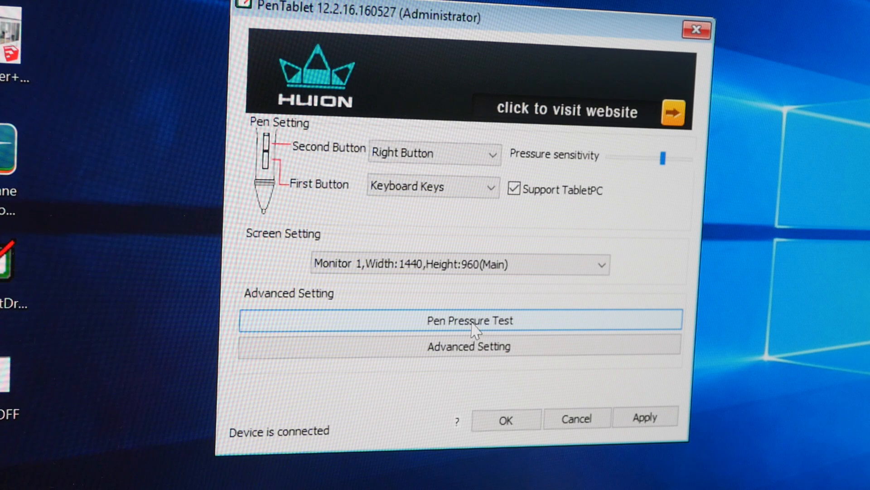
pyautogui.click(469, 320)
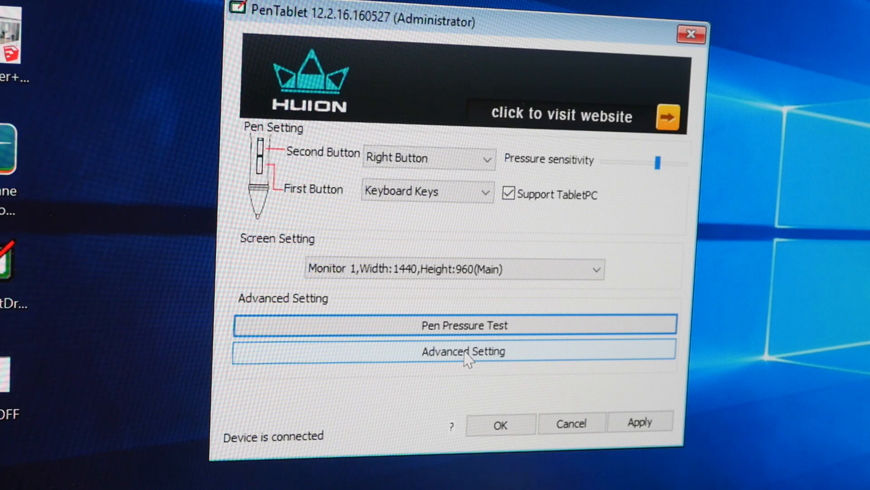
pyautogui.click(463, 350)
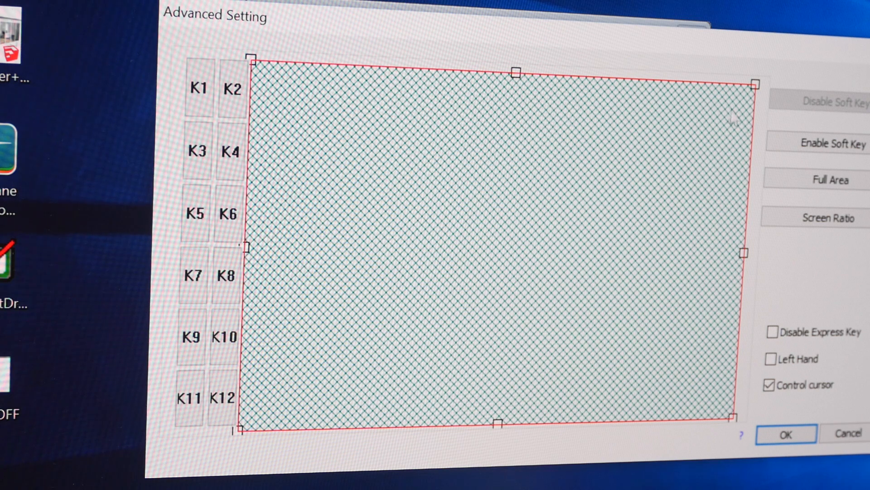
pyautogui.moveTo(458, 144)
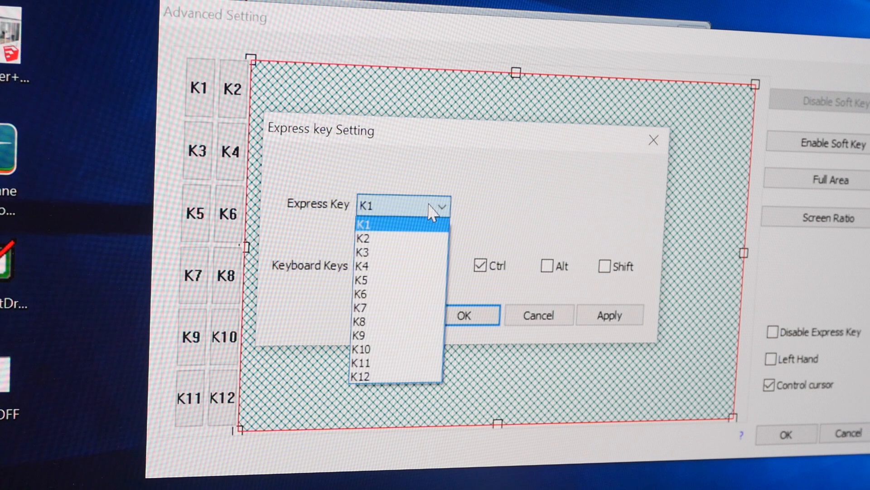
# Review the keyboard key assigned to express key K1, cancel, and close the driver windows unchanged
pyautogui.click(362, 224)
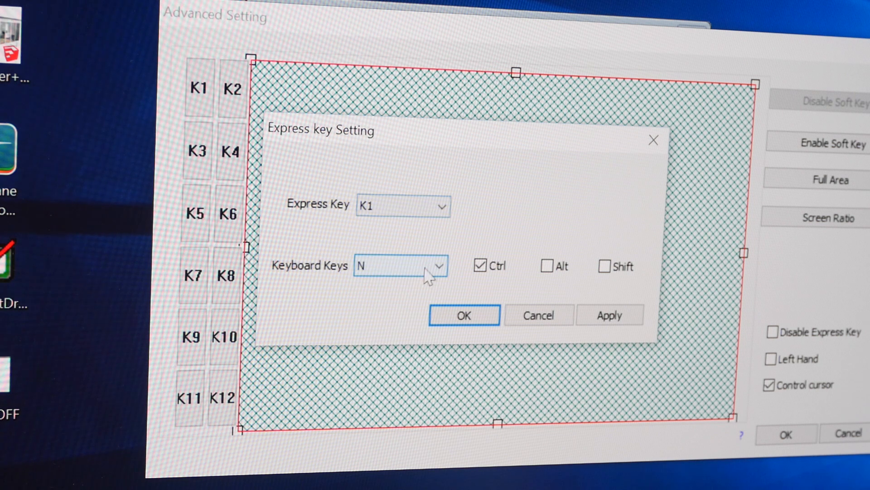
pyautogui.click(439, 264)
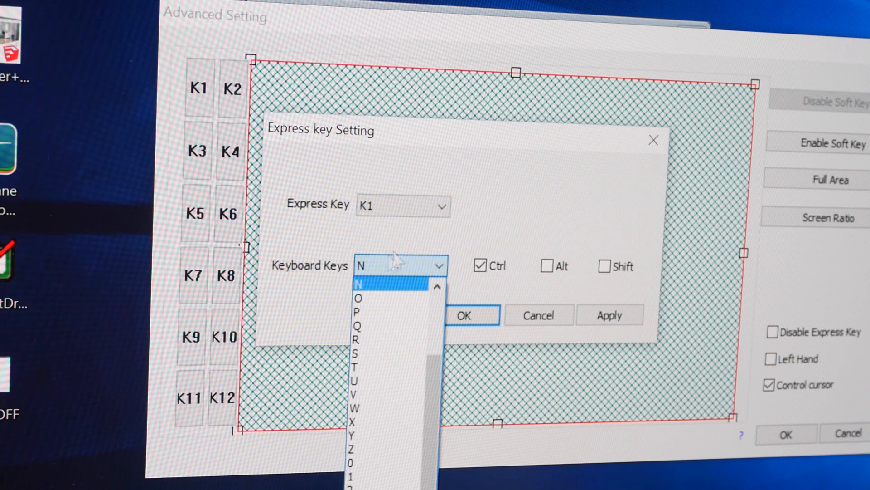
pyautogui.moveTo(389, 312)
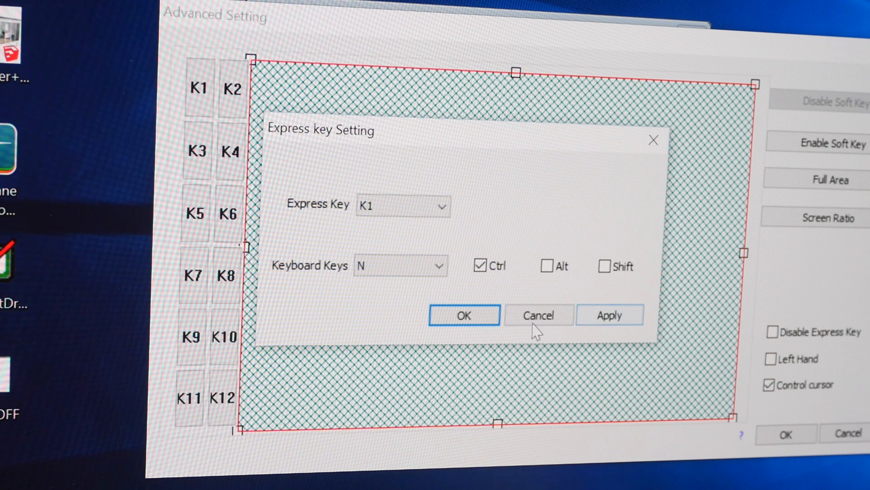
pyautogui.click(610, 315)
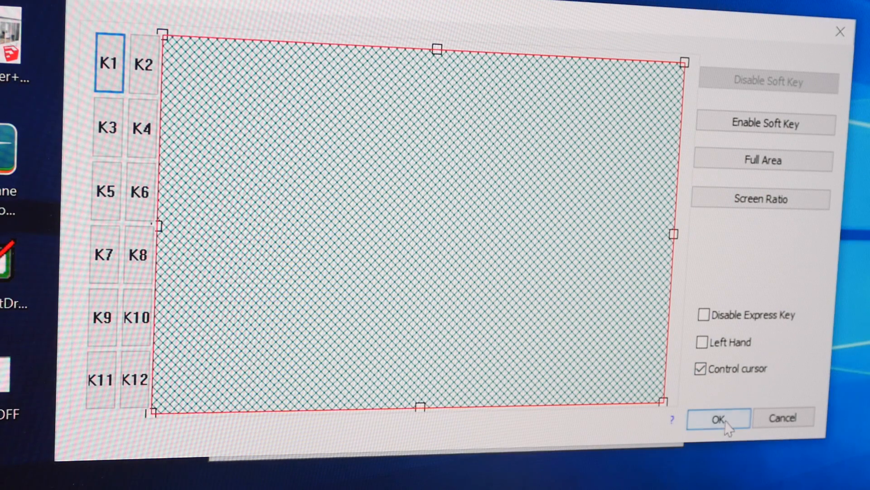
pyautogui.click(716, 418)
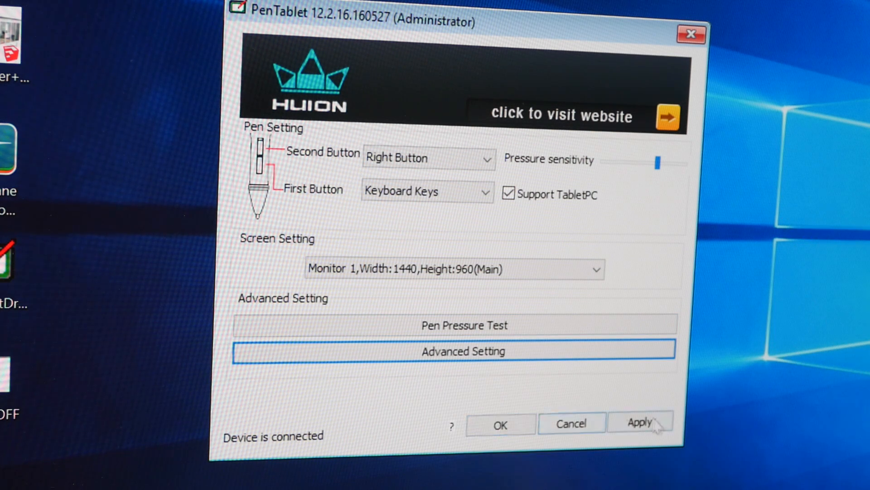
pyautogui.moveTo(498, 424)
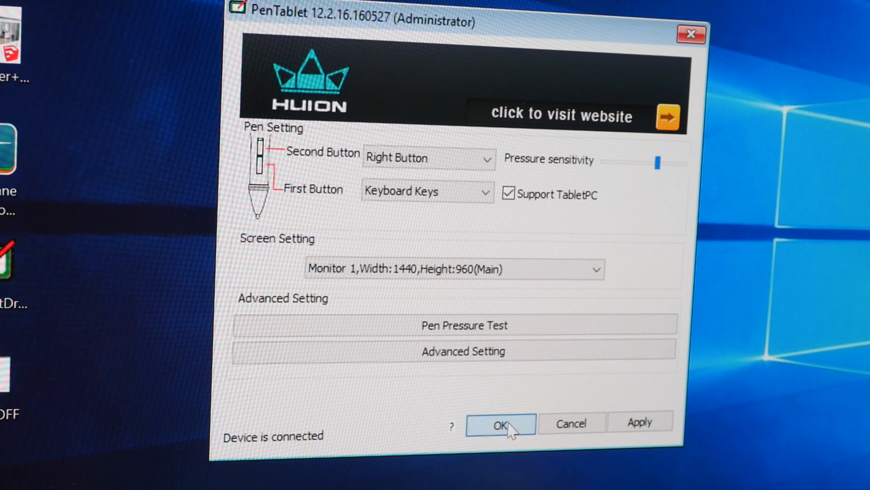
pyautogui.click(499, 424)
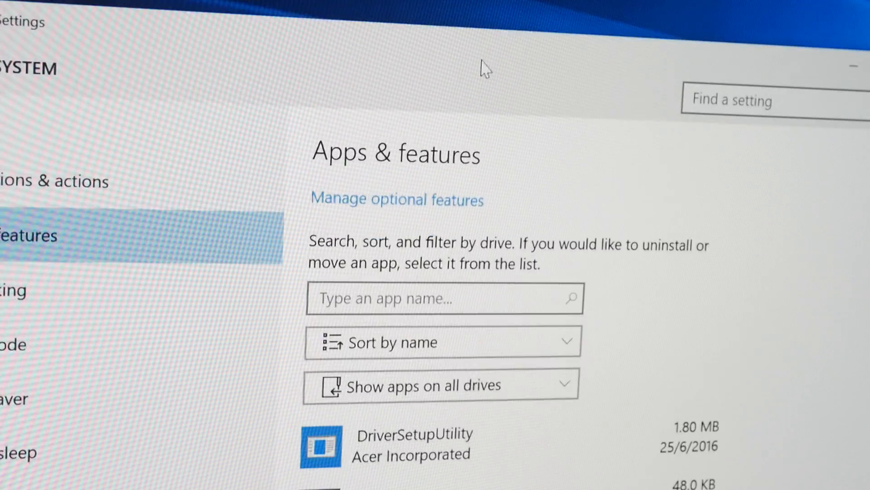
# Filter the Apps & features list by 'tablet' to find the tablet driver entries
pyautogui.scroll(-3)
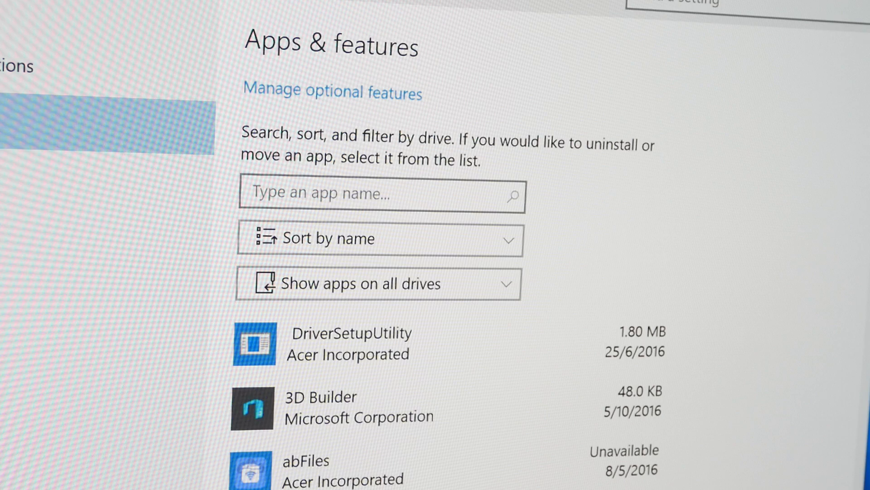
pyautogui.scroll(-3)
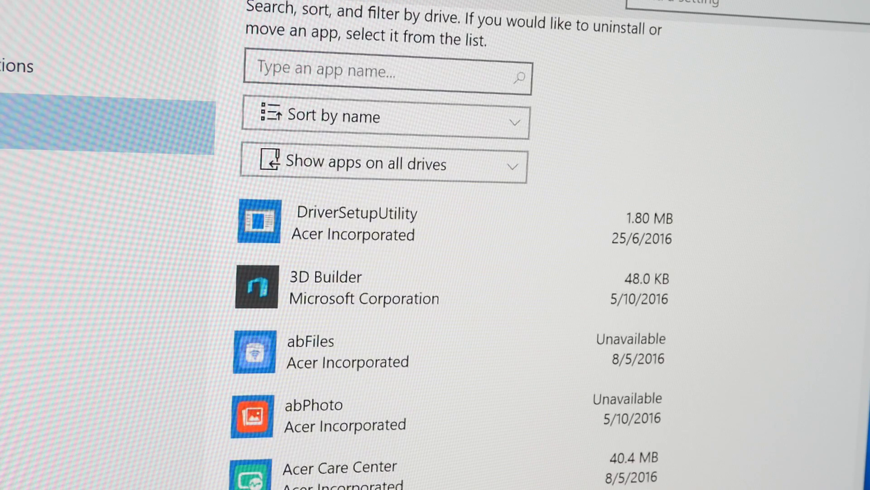
pyautogui.scroll(-3)
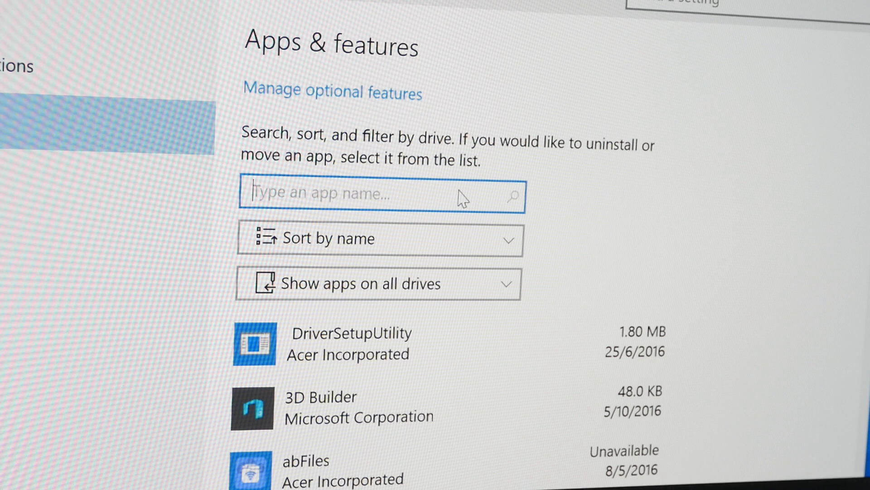
pyautogui.write('tablet')
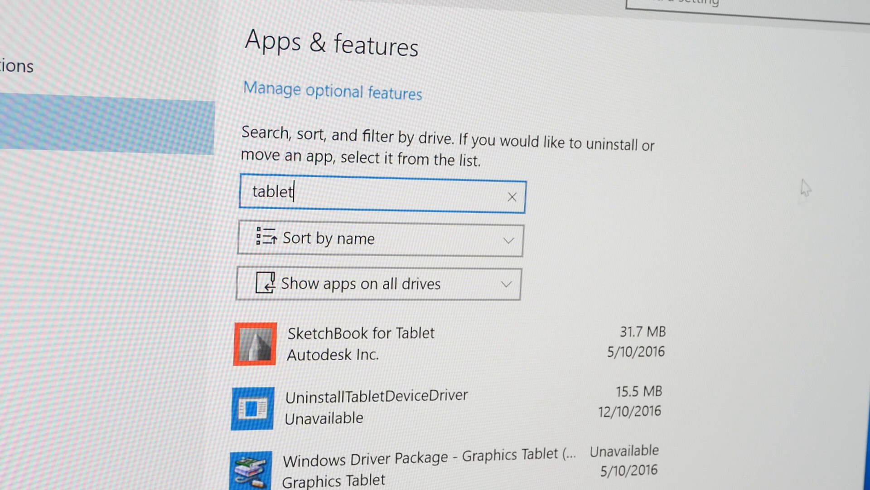
pyautogui.moveTo(332, 251)
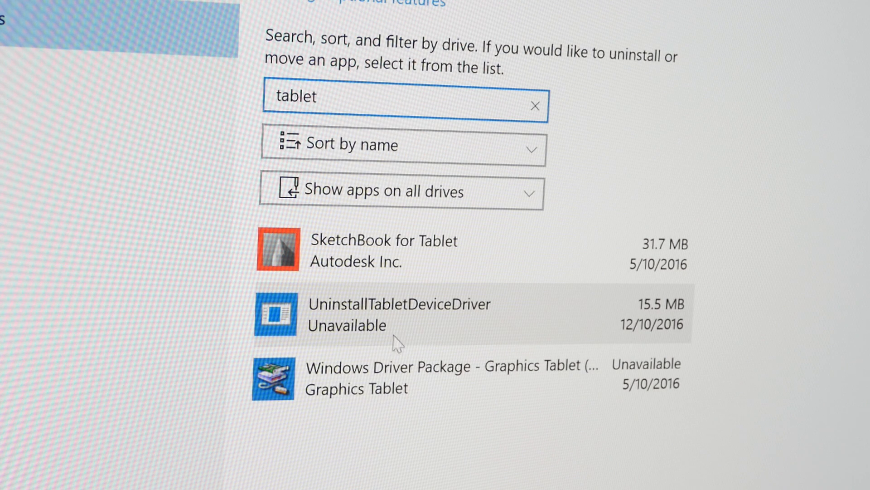
pyautogui.moveTo(490, 330)
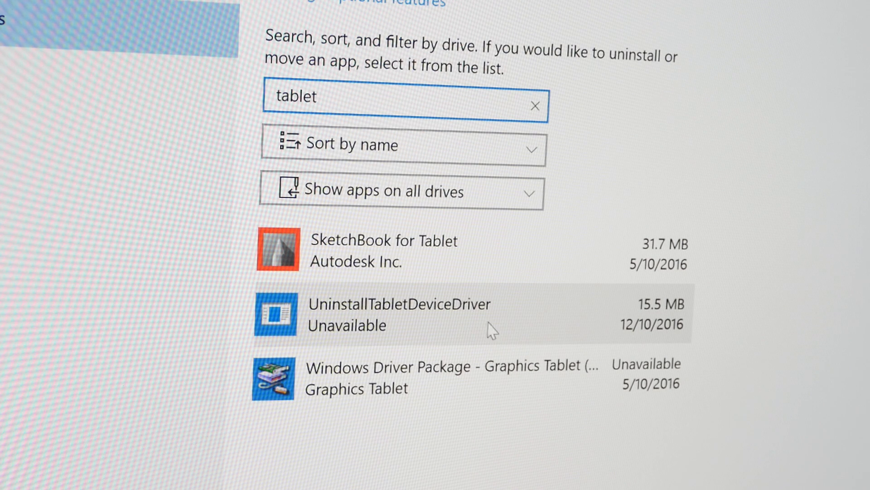
pyautogui.moveTo(438, 339)
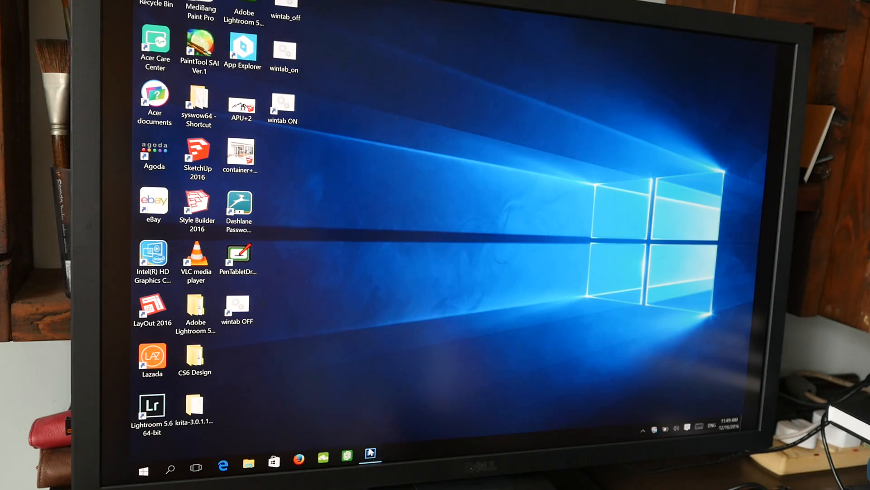
# Start Photoshop CS6 from the taskbar
pyautogui.click(370, 457)
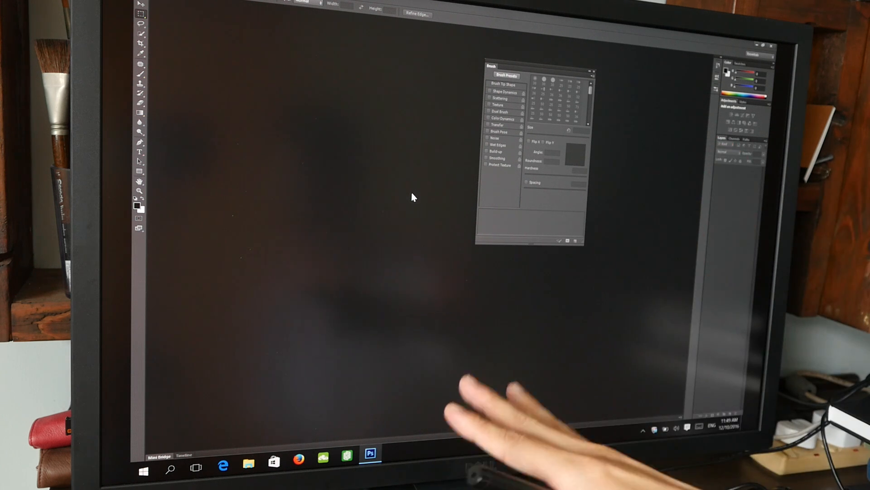
pyautogui.moveTo(360, 204)
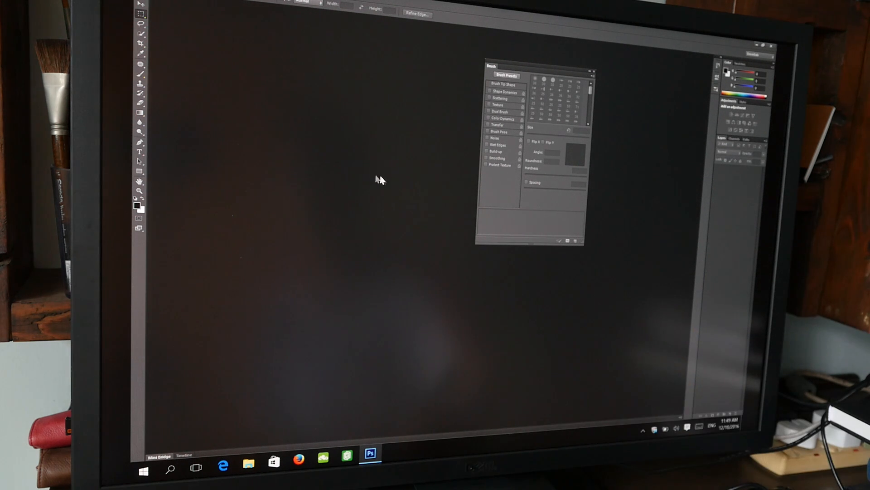
pyautogui.moveTo(174, 9)
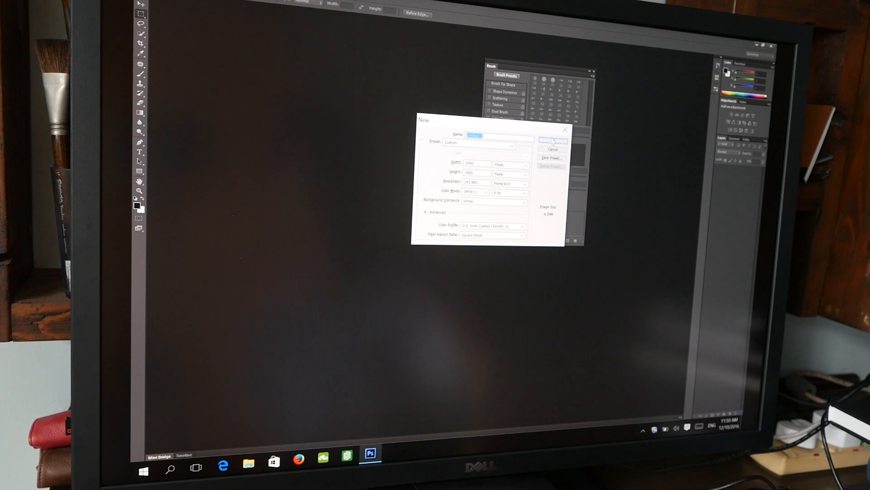
# Create the new blank document from the New dialog
pyautogui.click(552, 140)
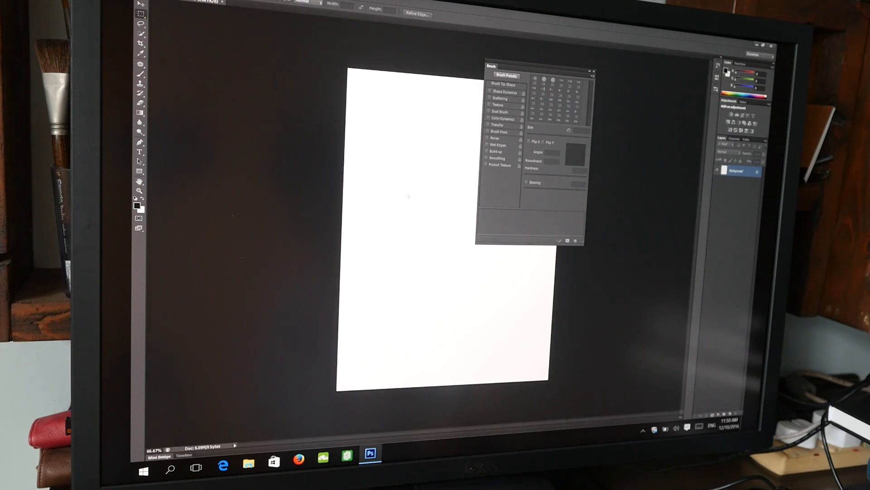
pyautogui.moveTo(302, 226)
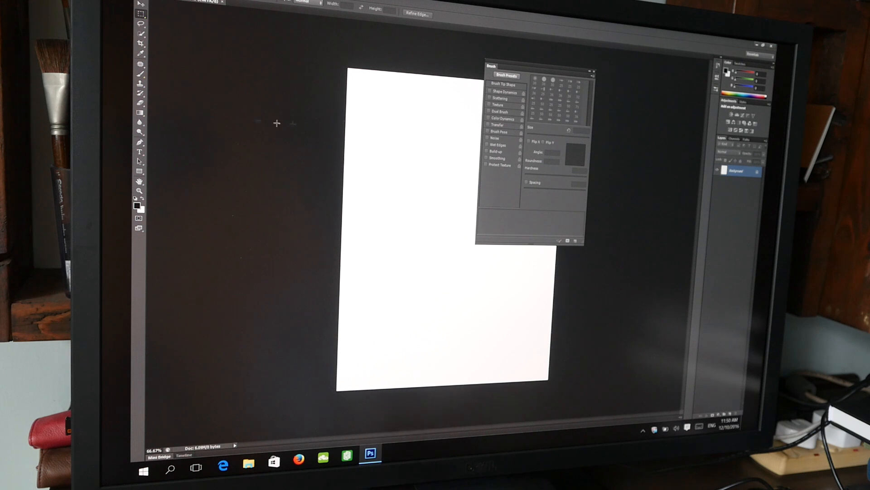
pyautogui.moveTo(140, 73)
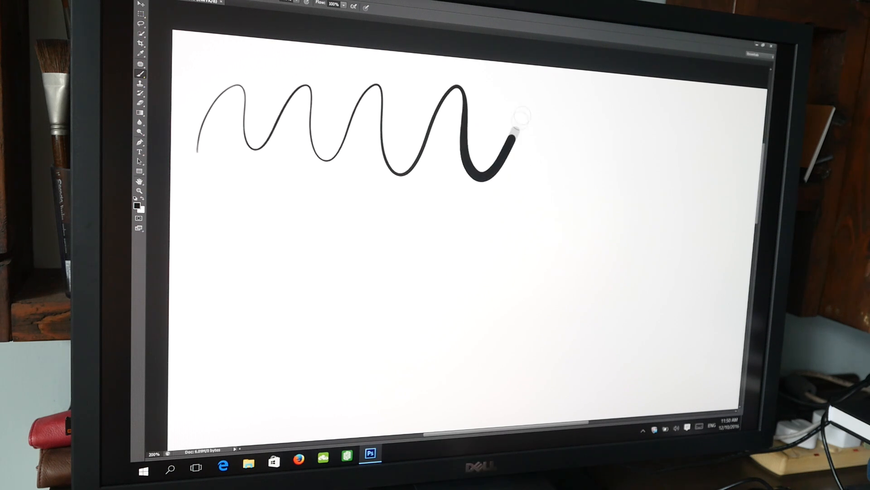
# Draw a wavy pressure stroke and two tapered diagonal strokes with the Brush tool
pyautogui.moveTo(510, 133); pyautogui.dragTo(727, 162)
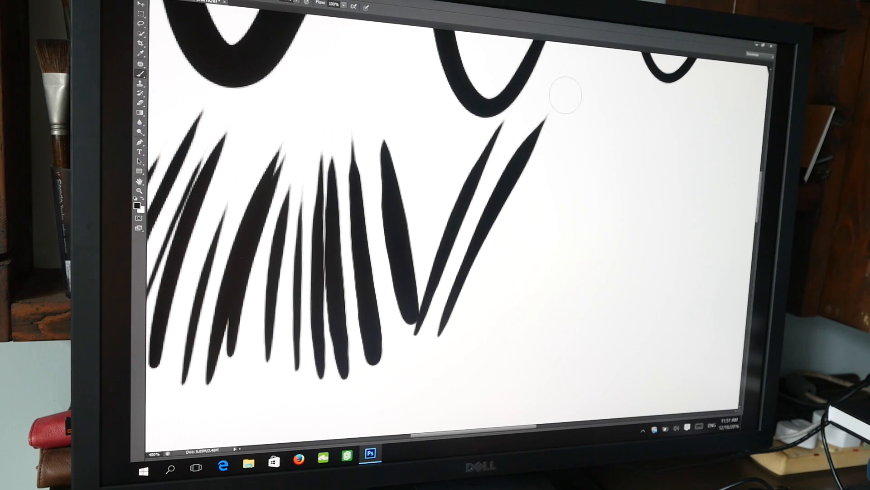
pyautogui.moveTo(566, 97); pyautogui.dragTo(519, 330)
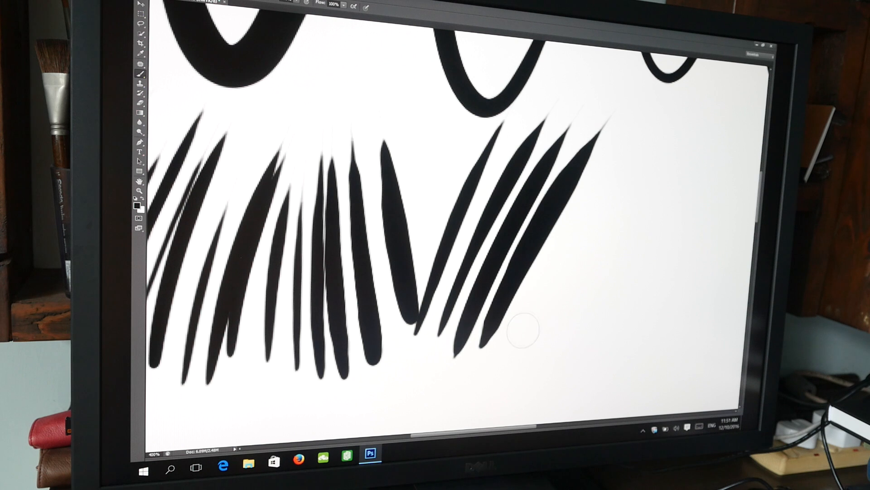
pyautogui.moveTo(525, 330); pyautogui.dragTo(630, 141)
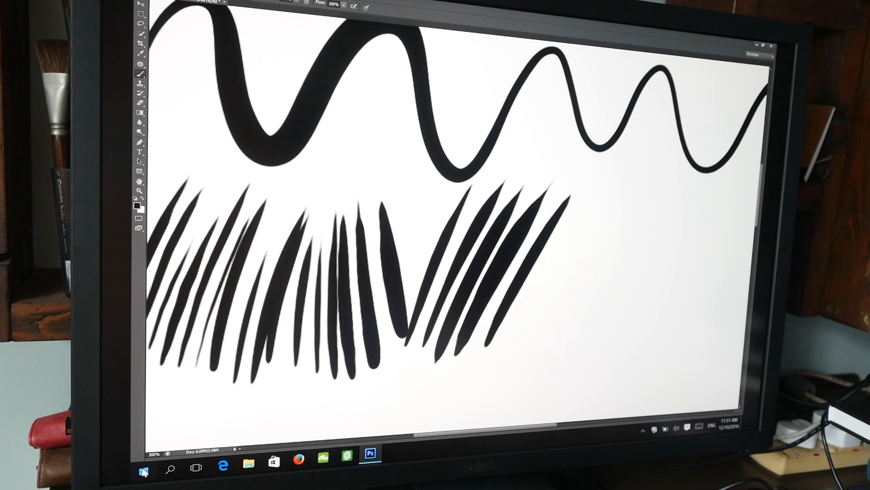
# Launch Lazy Nezumi Pro from Start for stroke smoothing, then close Photoshop without saving
pyautogui.click(143, 467)
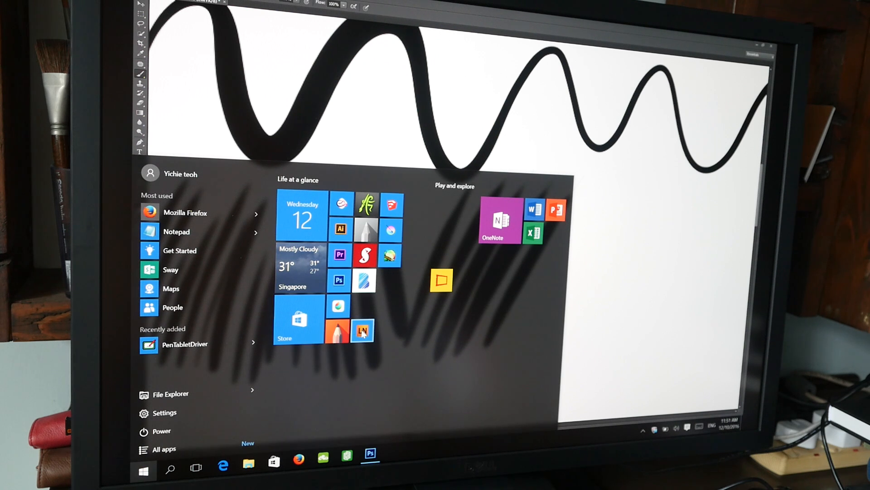
pyautogui.click(362, 332)
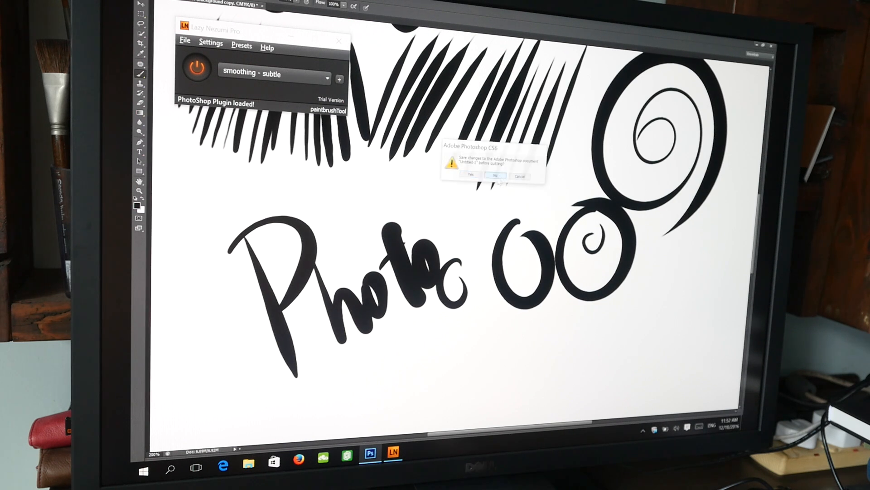
pyautogui.click(145, 468)
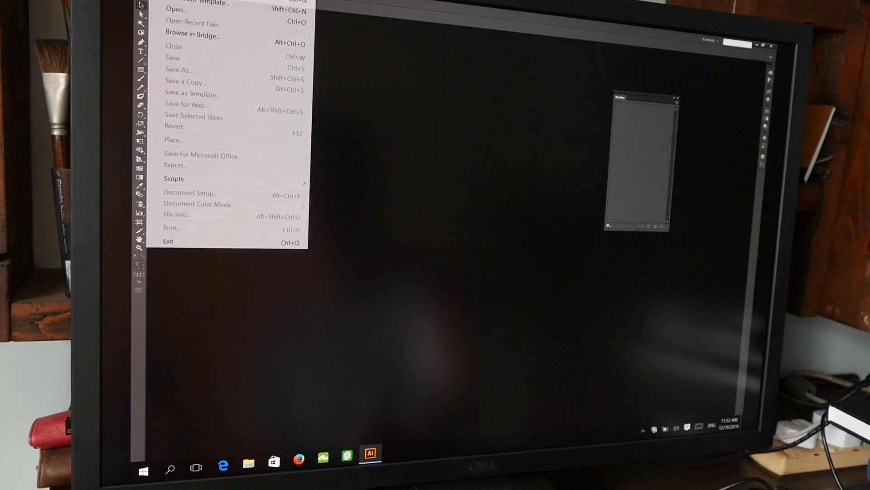
# Create a new Letter-size Illustrator document with default settings
pyautogui.click(175, 2)
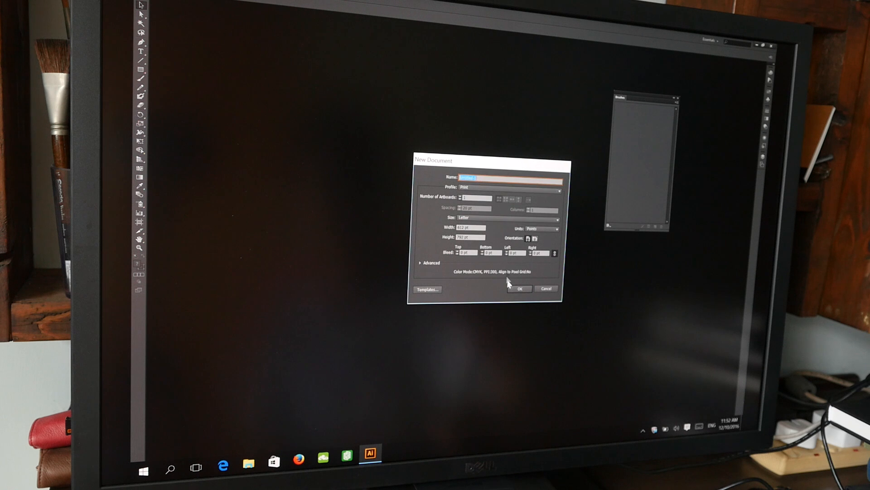
pyautogui.click(521, 288)
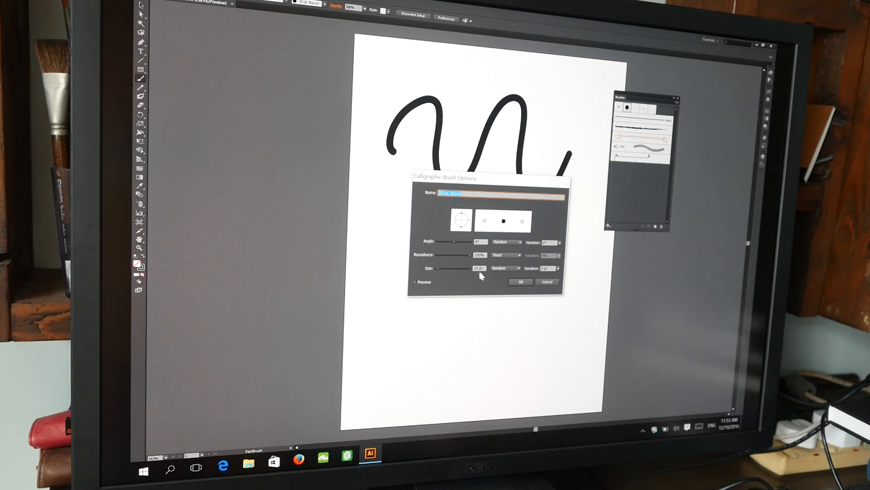
# Set the calligraphic brush Size to Pressure, confirm, and choose Leave Strokes
pyautogui.click(519, 268)
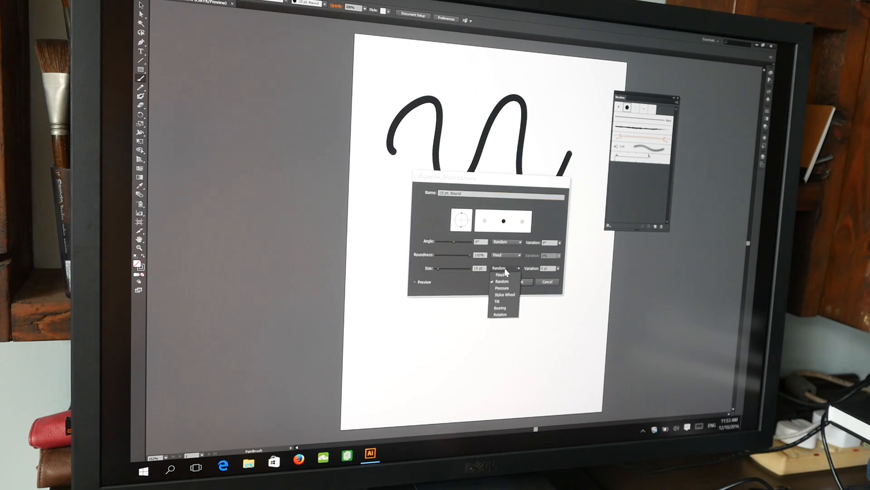
pyautogui.moveTo(510, 286)
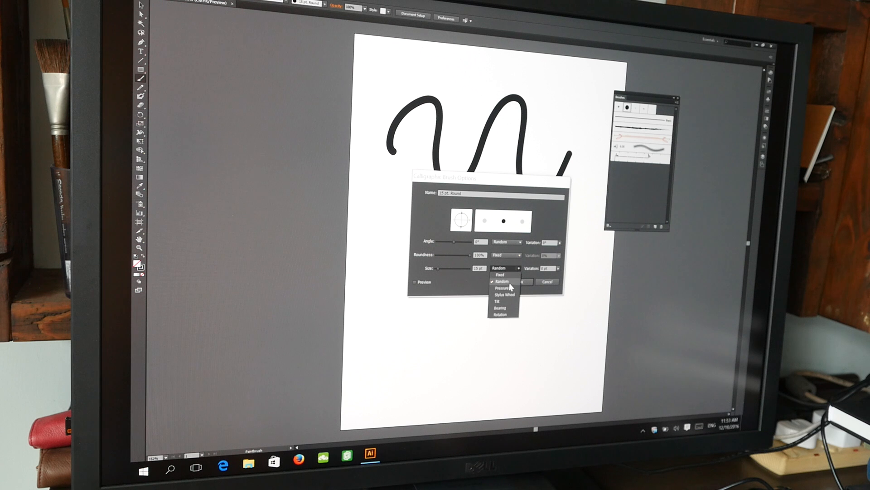
pyautogui.click(500, 287)
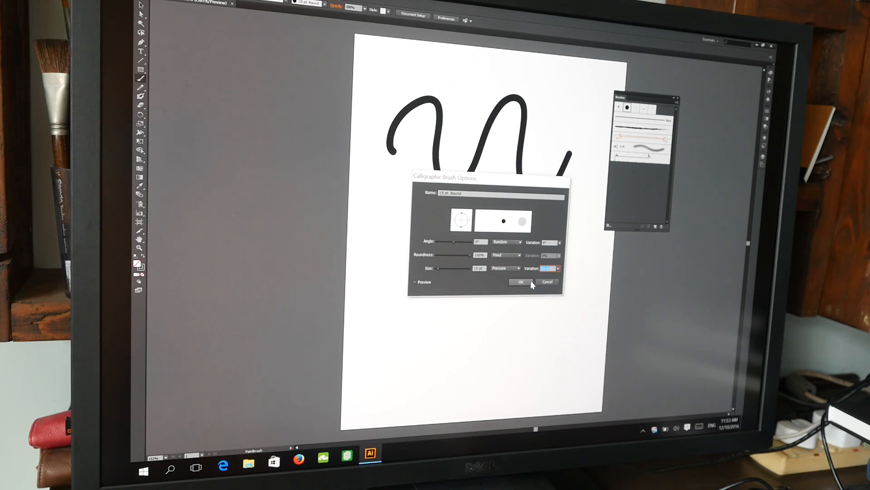
pyautogui.click(520, 281)
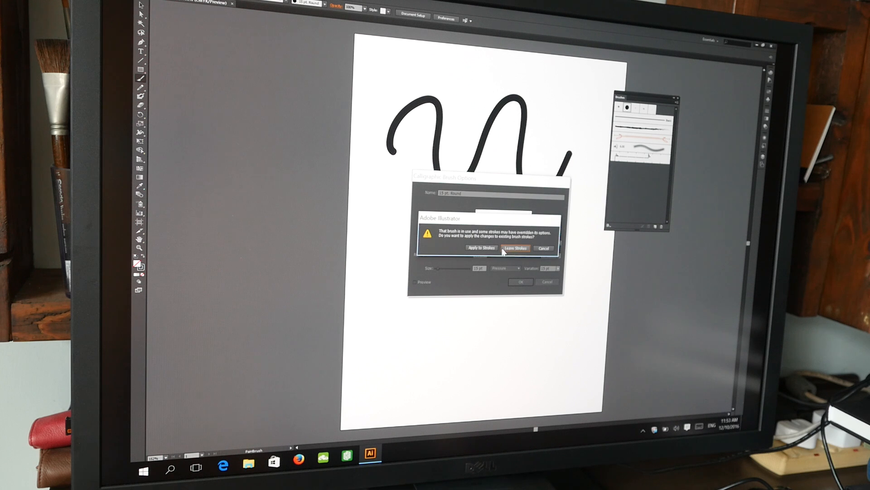
pyautogui.click(515, 248)
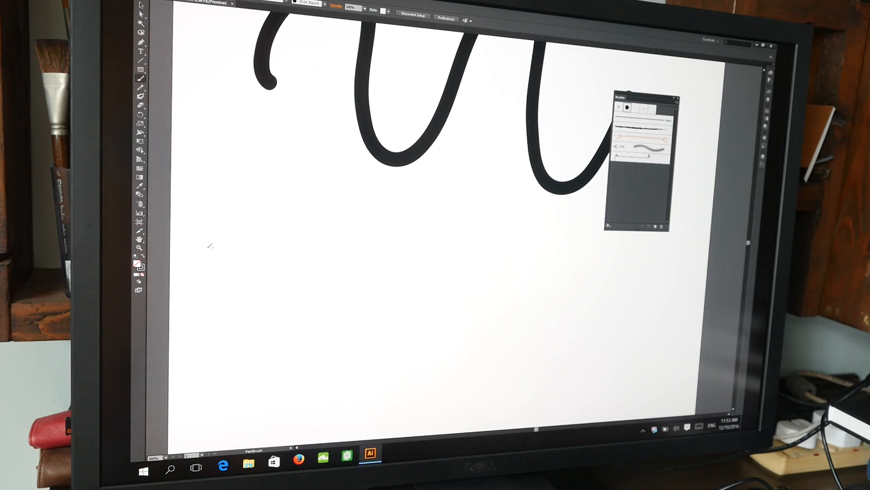
# Draw two wavy pressure-varying lines across the artboard with the Paintbrush
pyautogui.moveTo(208, 250); pyautogui.dragTo(497, 272)
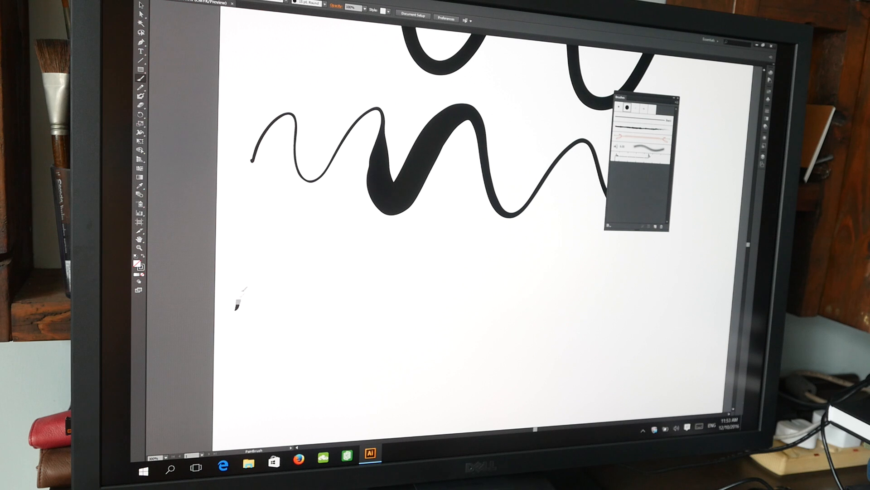
pyautogui.moveTo(238, 309); pyautogui.dragTo(655, 256)
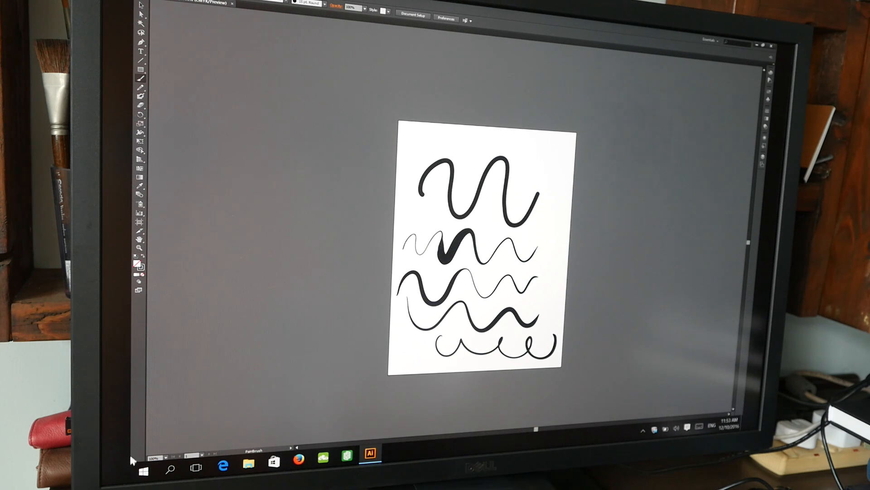
# Sketch the blocky 3D letter M outline with its depth lines on the Mischief canvas
pyautogui.click(145, 462)
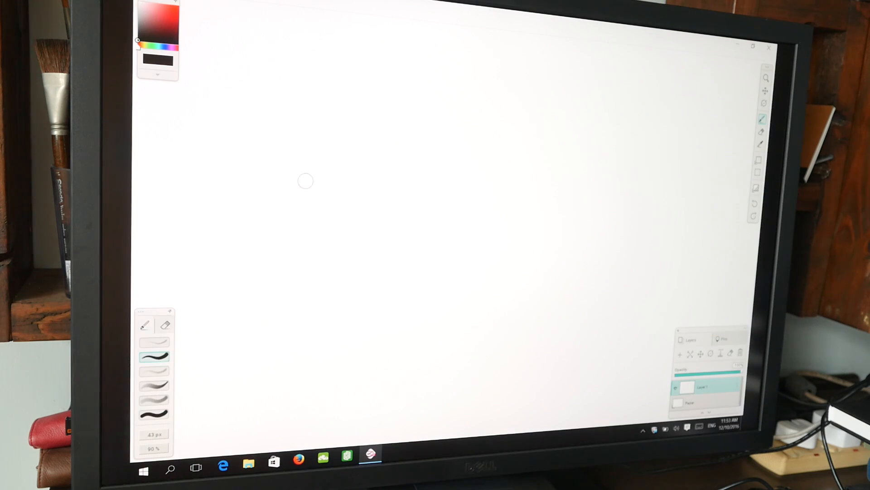
pyautogui.moveTo(304, 189)
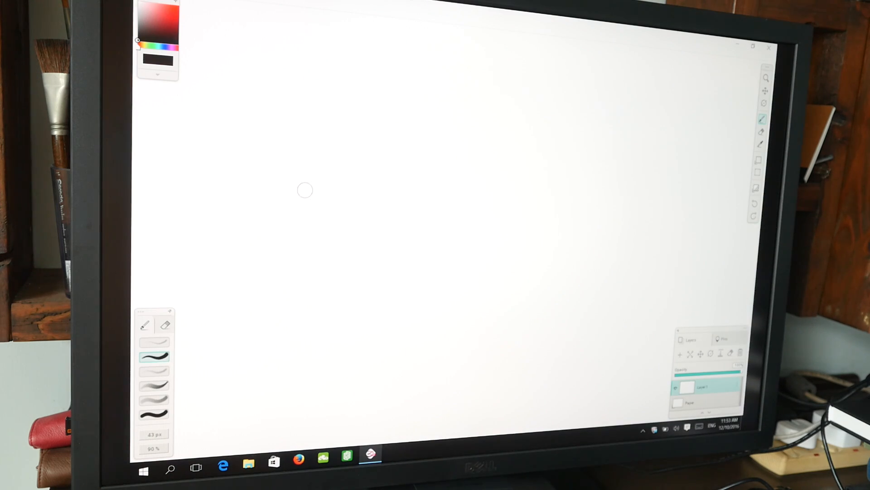
pyautogui.moveTo(251, 319); pyautogui.dragTo(345, 88)
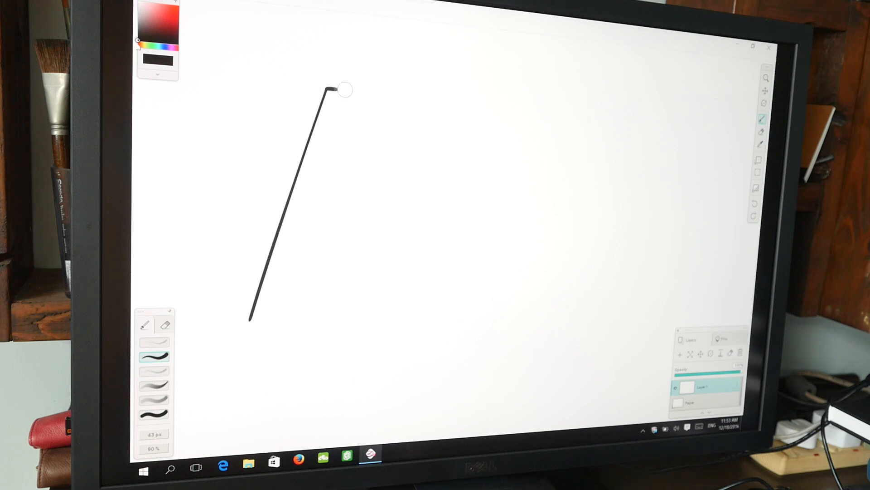
pyautogui.moveTo(342, 89); pyautogui.dragTo(612, 261)
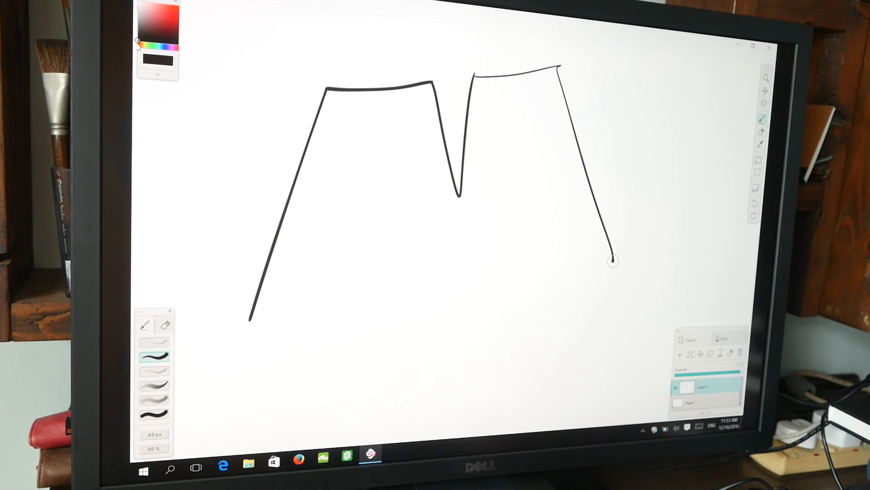
pyautogui.moveTo(610, 261); pyautogui.dragTo(369, 261)
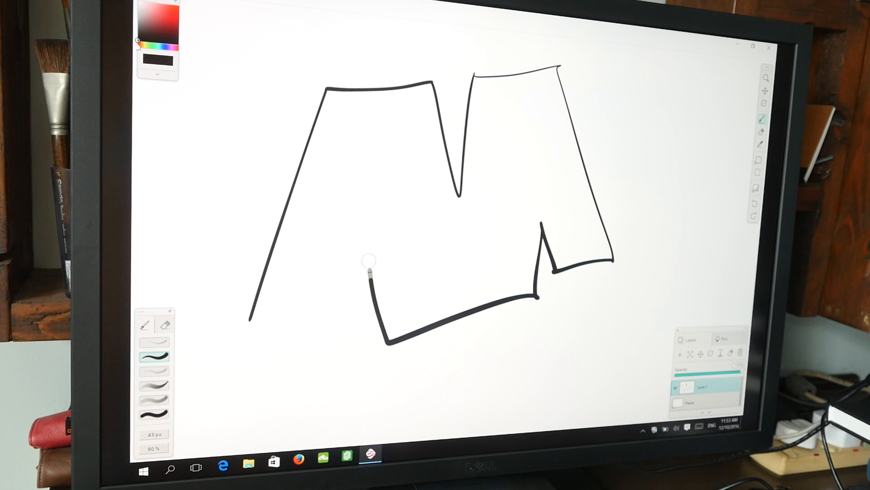
pyautogui.moveTo(368, 264); pyautogui.dragTo(244, 360)
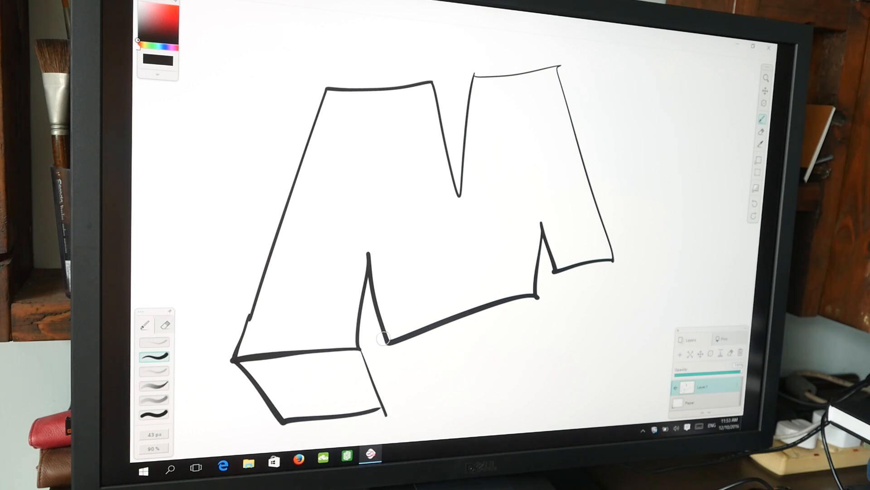
pyautogui.moveTo(382, 339); pyautogui.dragTo(539, 361)
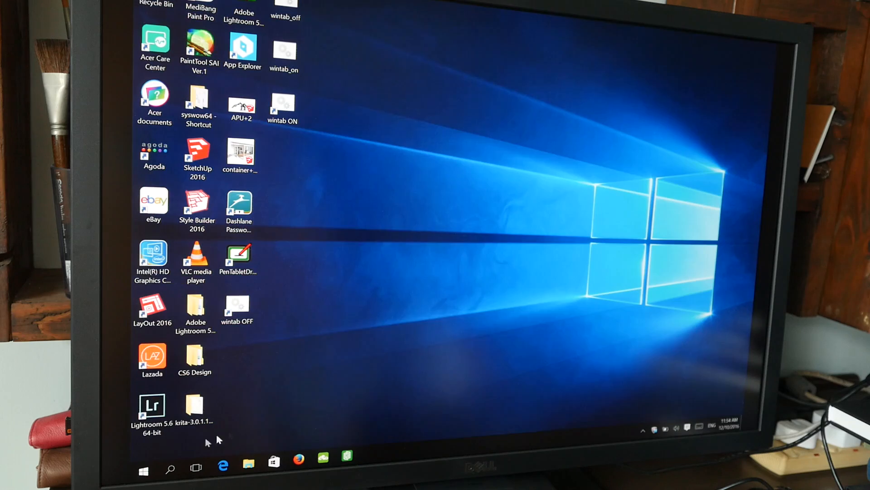
# Dismiss the Cloud Service window and start a new blank 1600 × 1200 canvas
pyautogui.click(143, 470)
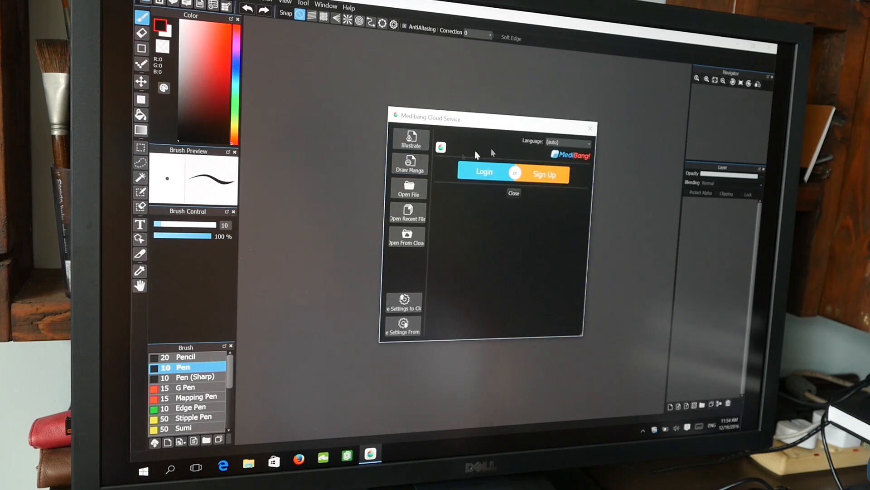
pyautogui.click(513, 192)
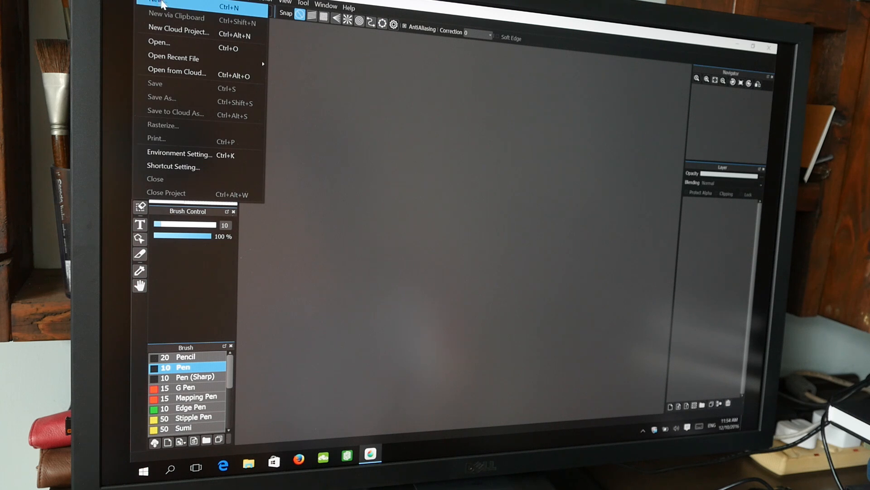
pyautogui.click(158, 2)
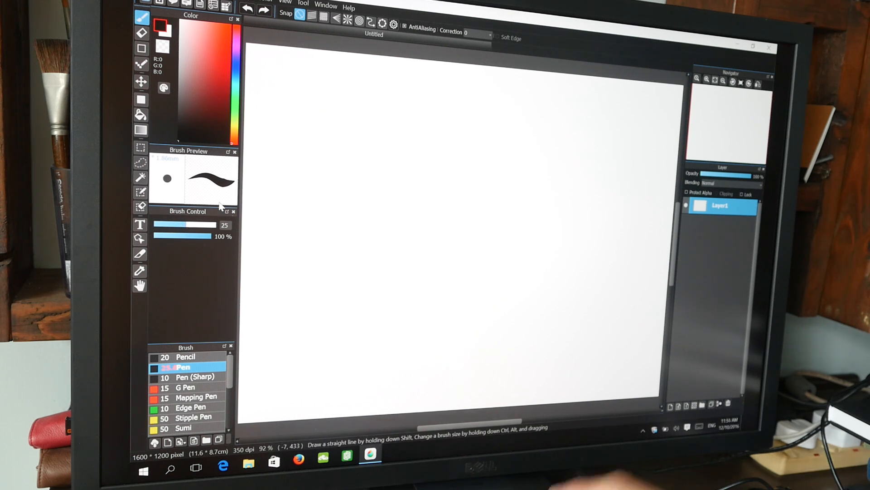
pyautogui.moveTo(257, 129)
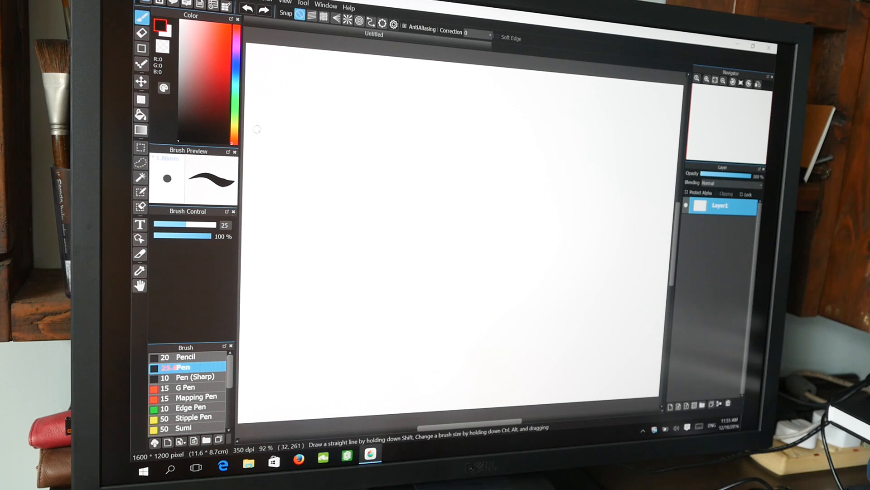
pyautogui.moveTo(326, 137)
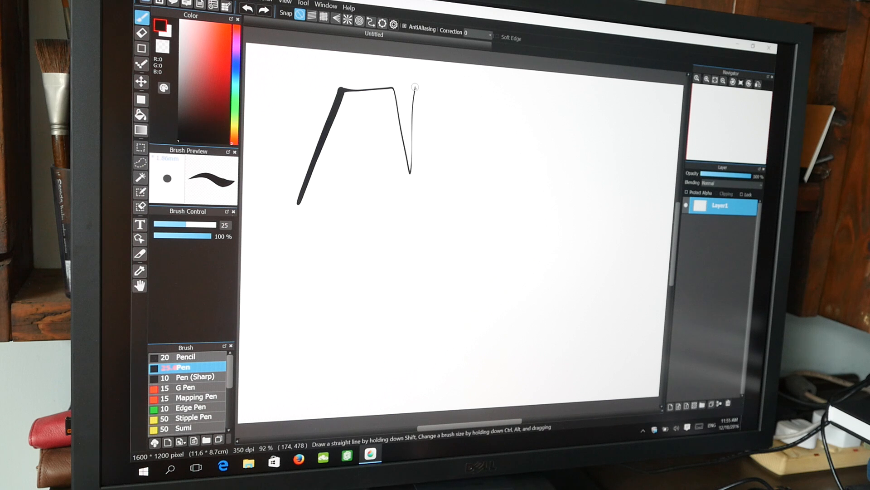
# Draw the block M's legs and the 3D depth edge beneath it with the Pen brush
pyautogui.moveTo(416, 86); pyautogui.dragTo(452, 250)
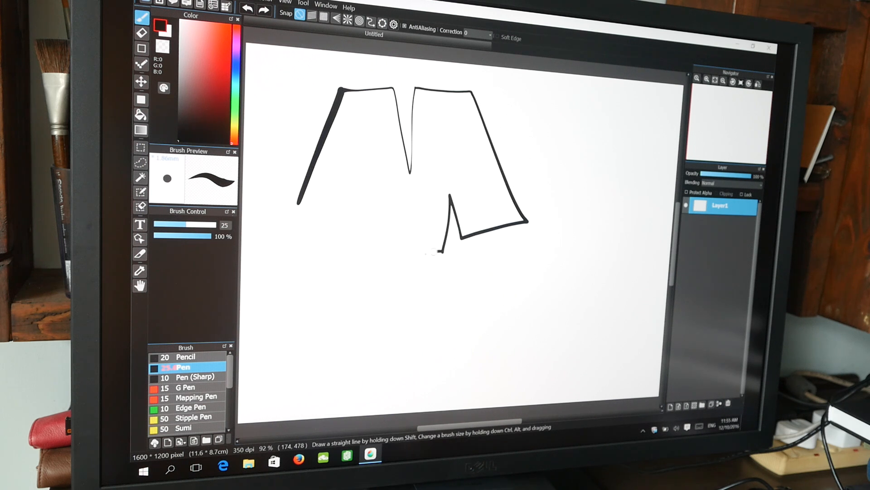
pyautogui.moveTo(298, 205); pyautogui.dragTo(438, 252)
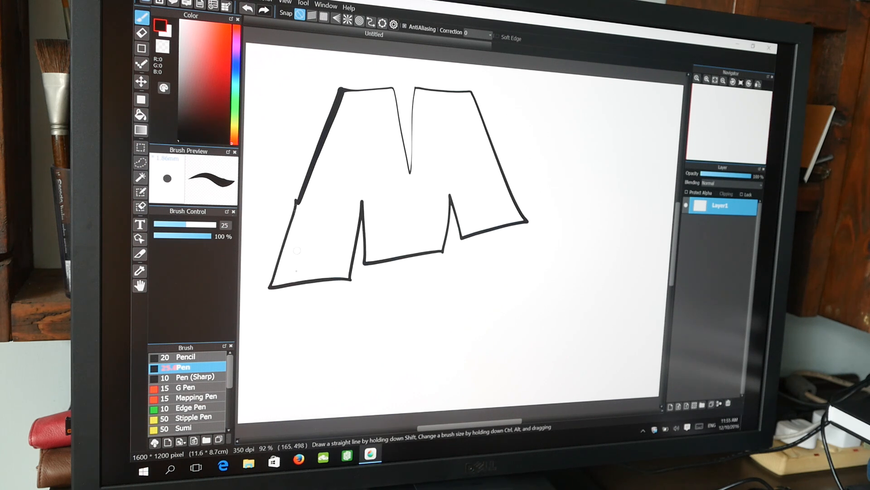
pyautogui.moveTo(272, 291); pyautogui.dragTo(367, 330)
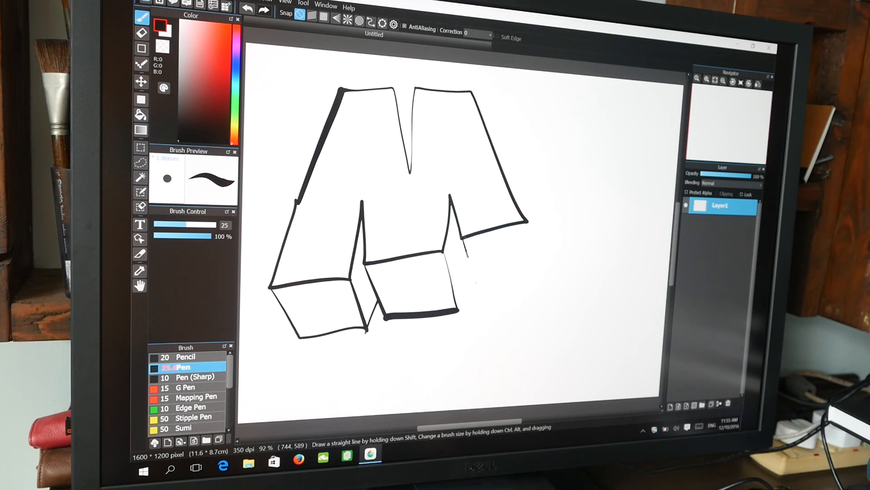
pyautogui.moveTo(472, 233); pyautogui.dragTo(544, 283)
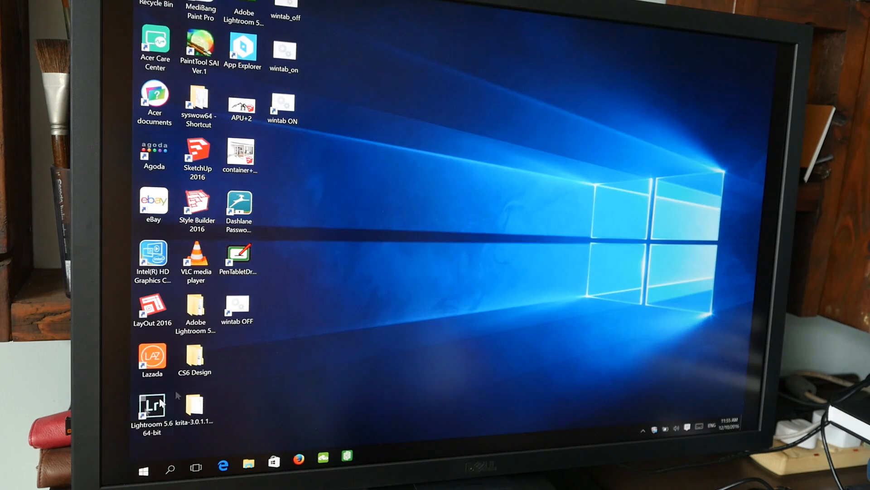
# Start PaintTool SAI and create a new canvas with the default settings
pyautogui.click(143, 471)
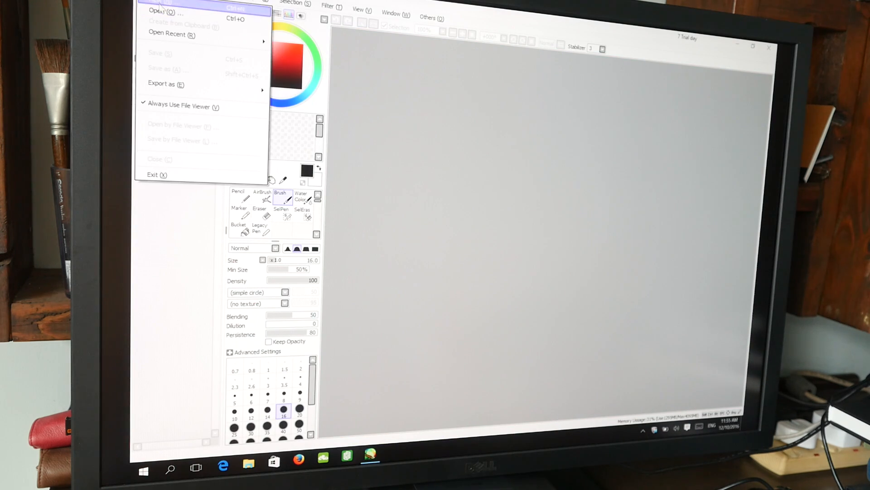
pyautogui.click(158, 10)
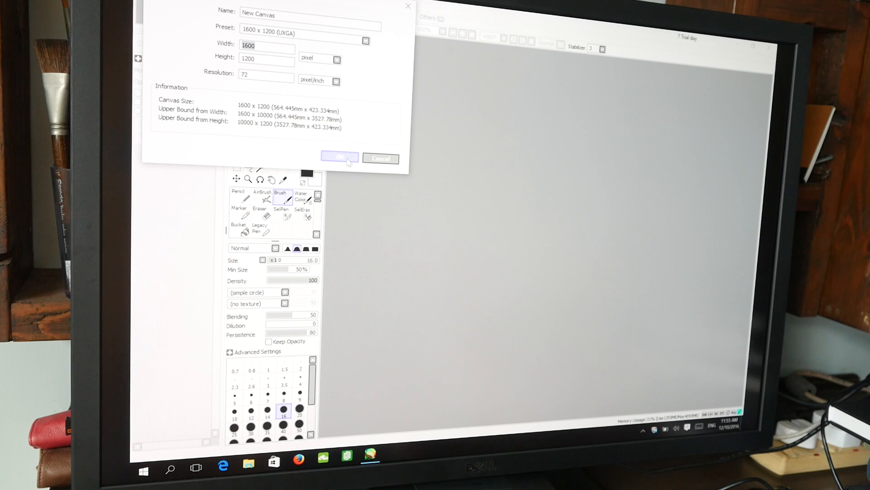
pyautogui.click(340, 158)
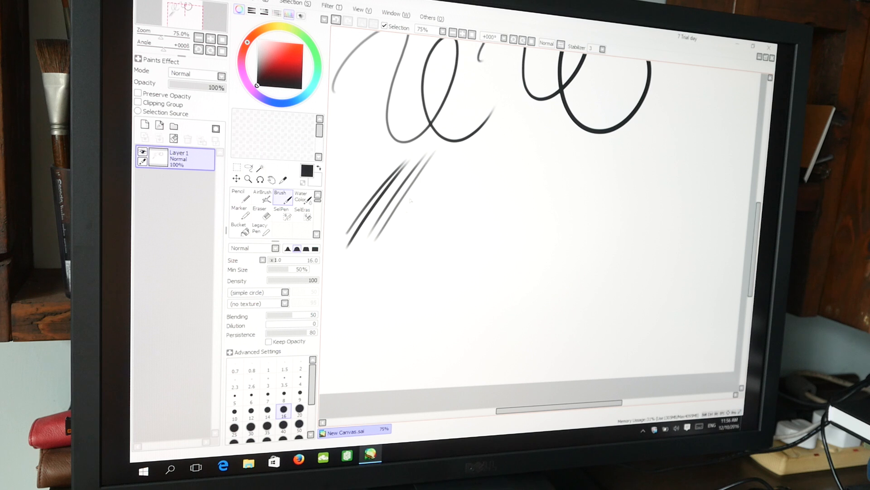
# Draw pressure-test loops and a light-pressure squiggle with the Brush tool
pyautogui.moveTo(536, 136); pyautogui.dragTo(419, 288)
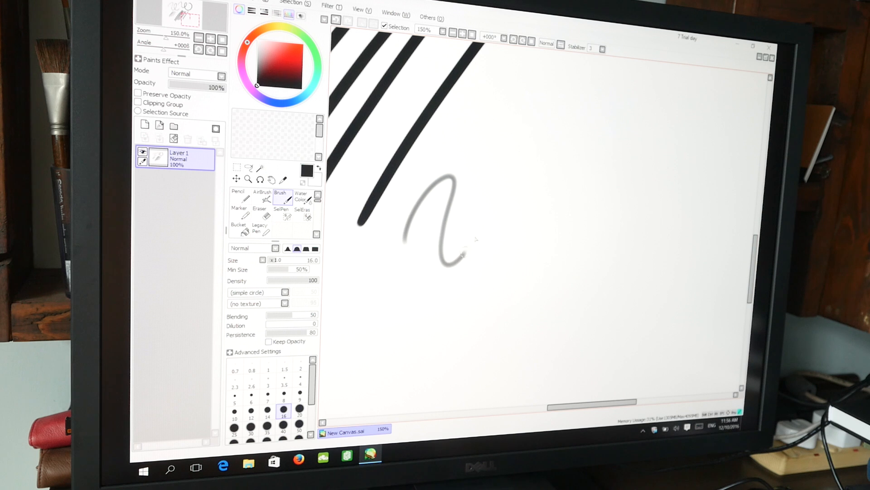
pyautogui.moveTo(466, 251); pyautogui.dragTo(716, 227)
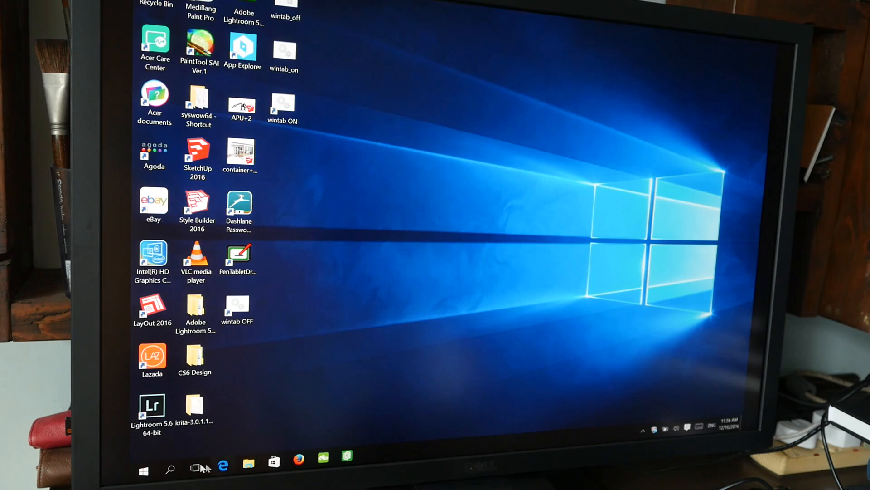
# Start Krita and dismiss the About Krita window to reach the blank canvas
pyautogui.click(143, 470)
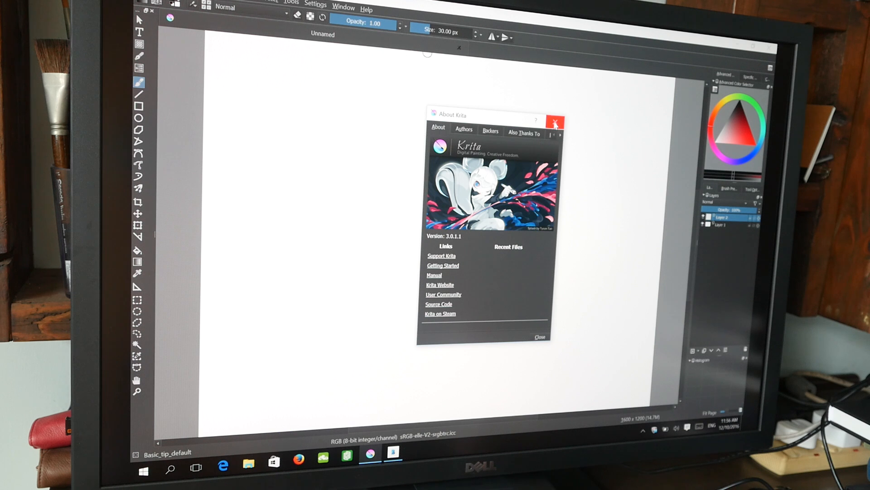
pyautogui.click(553, 122)
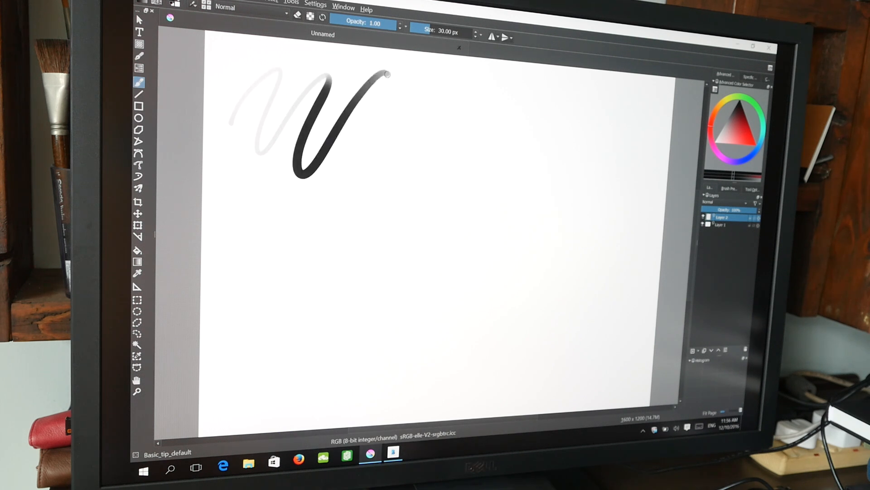
# Draw a pressure-varied wave stroke with light hatching strokes below it
pyautogui.moveTo(389, 75); pyautogui.dragTo(544, 172)
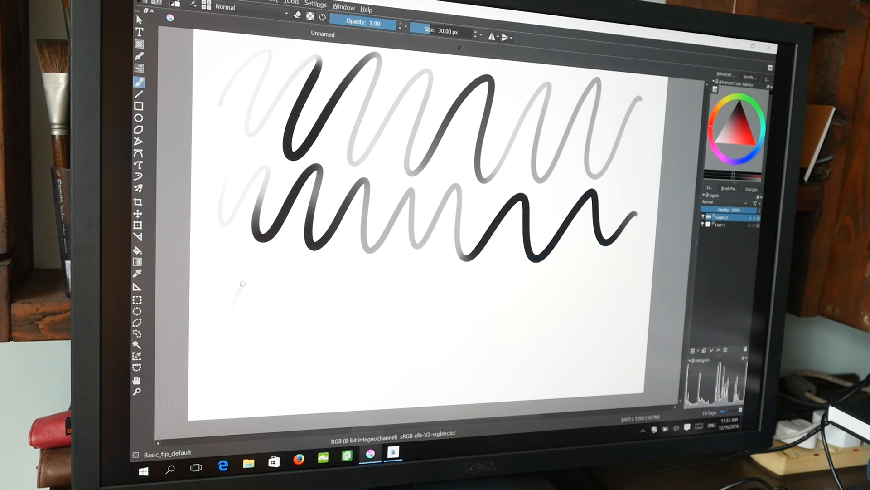
pyautogui.moveTo(244, 272); pyautogui.dragTo(266, 322)
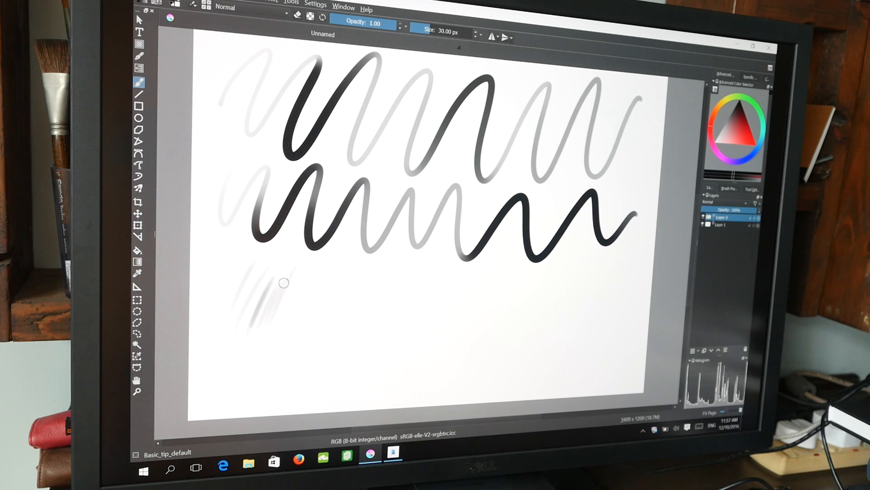
pyautogui.moveTo(272, 282); pyautogui.dragTo(311, 322)
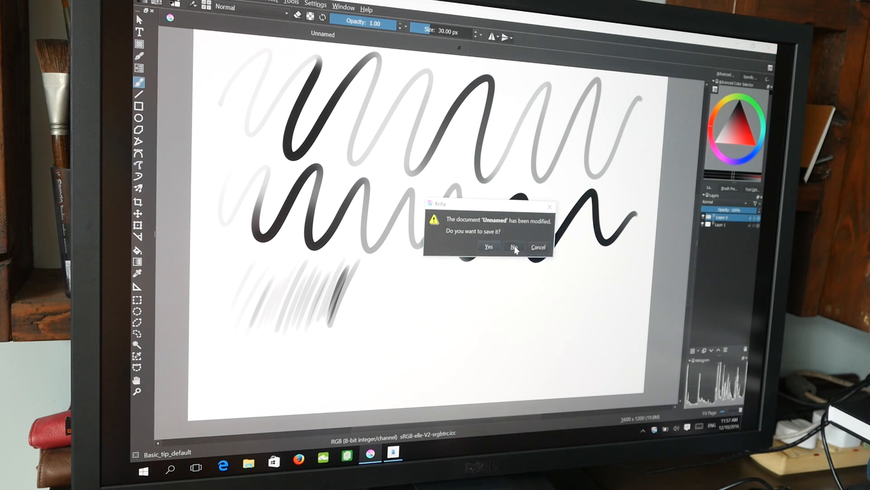
# Discard the unsaved Krita document and open the Notes notebook in Bamboo Paper
pyautogui.click(514, 247)
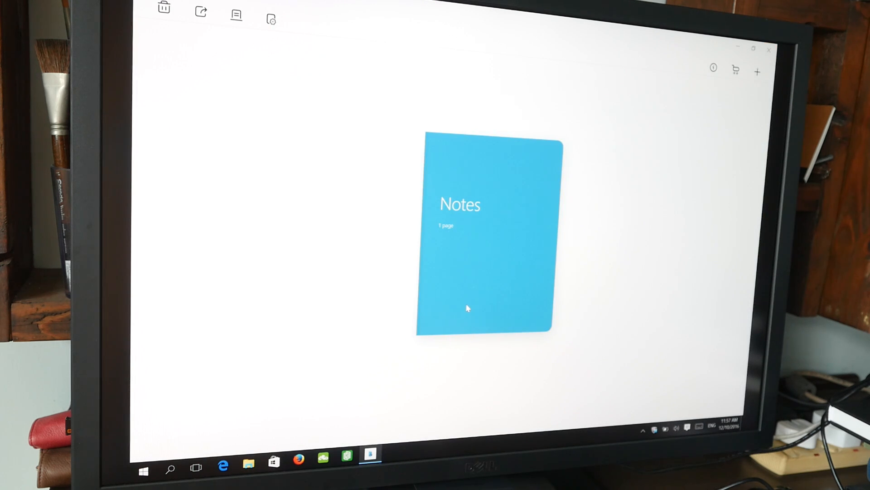
pyautogui.click(490, 233)
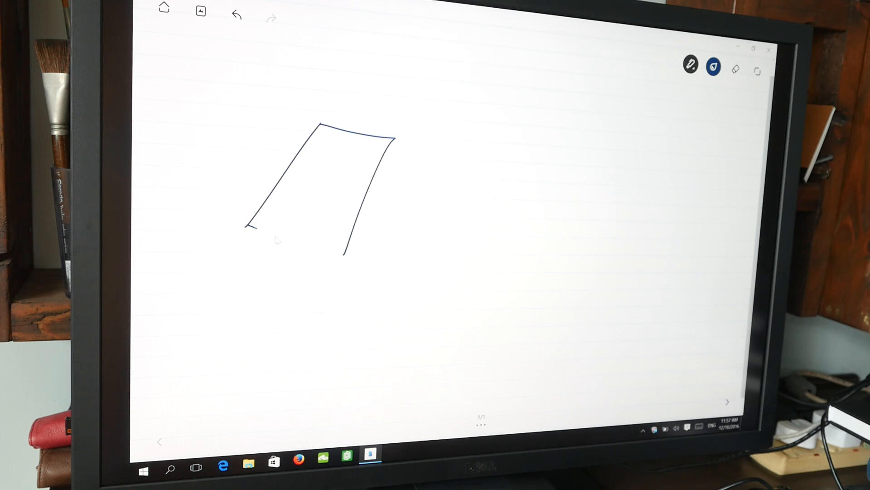
# Sketch three boxes in perspective side by side, then close Bamboo Paper
pyautogui.moveTo(396, 137); pyautogui.dragTo(360, 308)
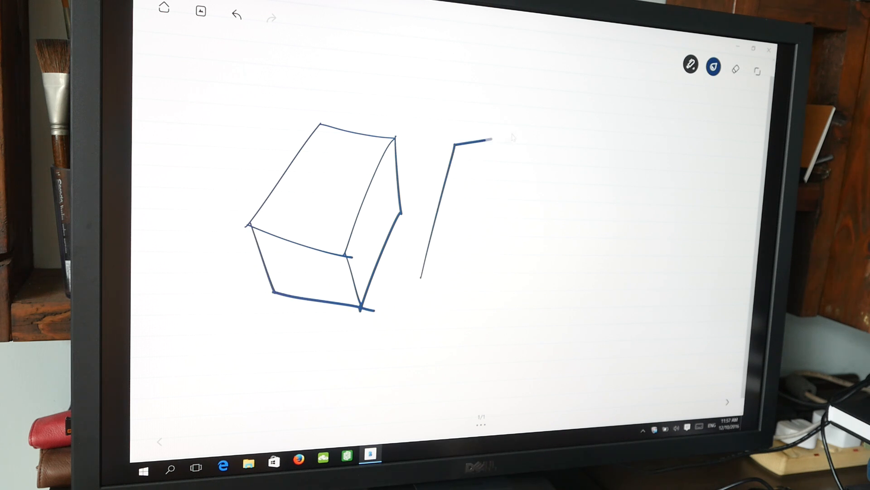
pyautogui.moveTo(488, 143); pyautogui.dragTo(542, 316)
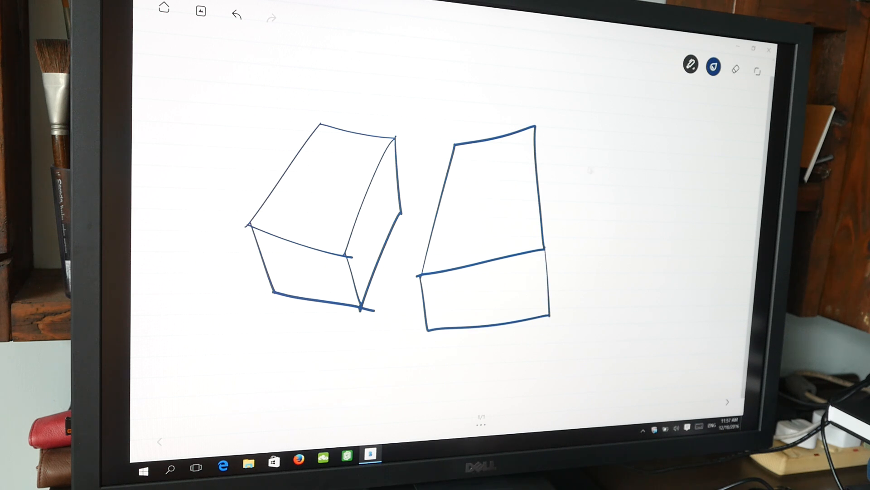
pyautogui.moveTo(561, 206); pyautogui.dragTo(652, 142)
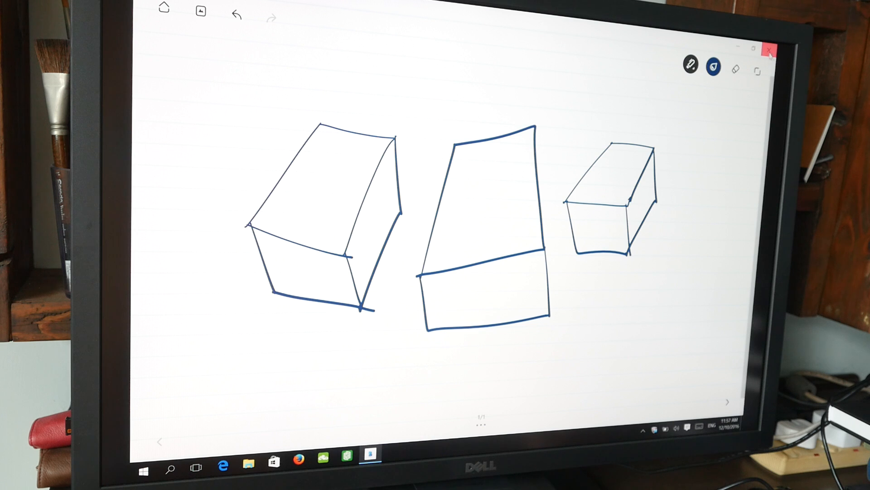
pyautogui.click(147, 459)
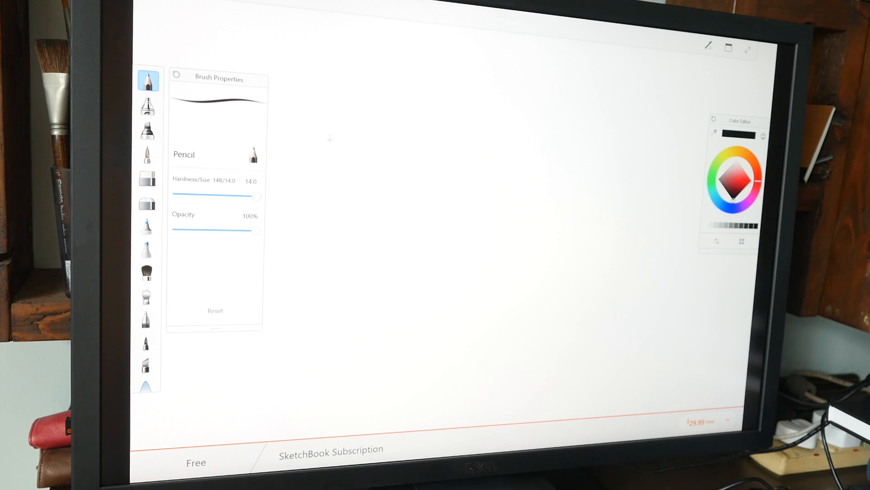
# Draw pressure-varied waves, a short stroke and long tapered diagonal hatching with the Pencil brush
pyautogui.moveTo(333, 155); pyautogui.dragTo(422, 72)
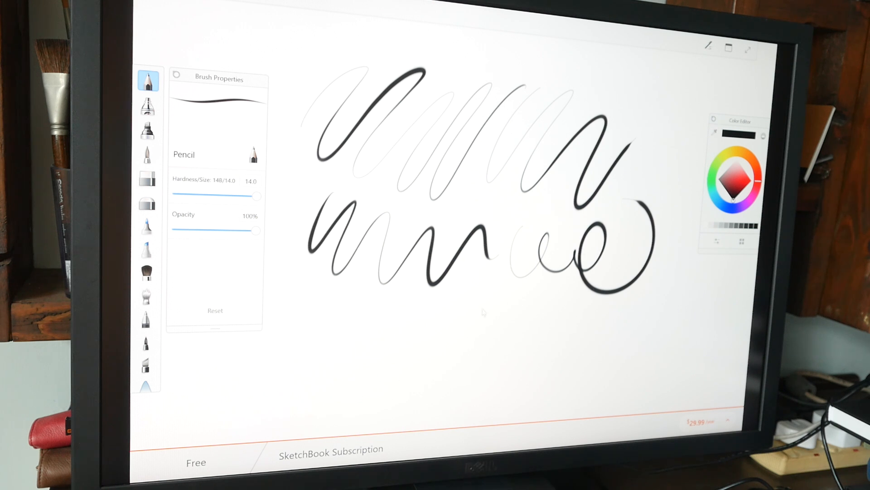
pyautogui.moveTo(439, 311); pyautogui.dragTo(436, 344)
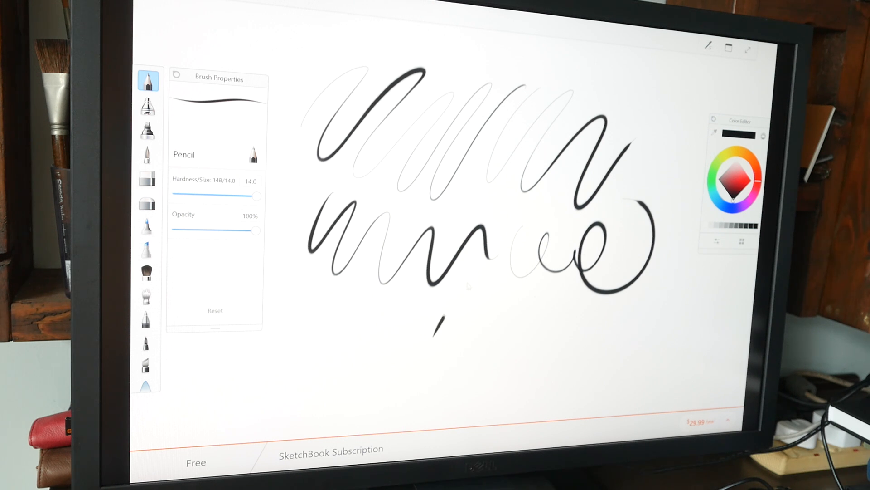
pyautogui.moveTo(460, 277); pyautogui.dragTo(554, 360)
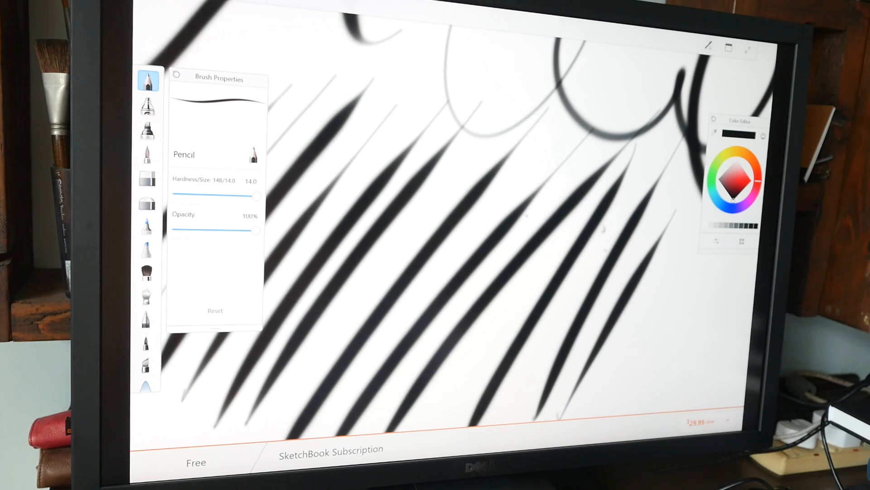
pyautogui.moveTo(633, 225)
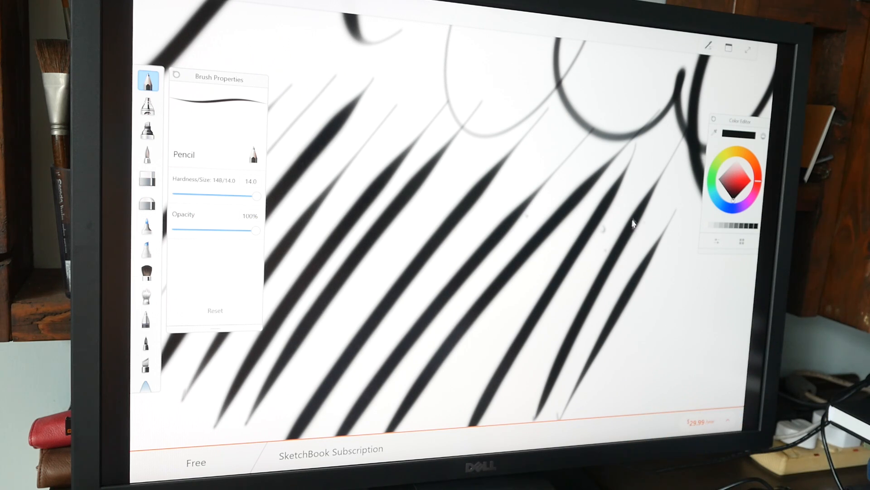